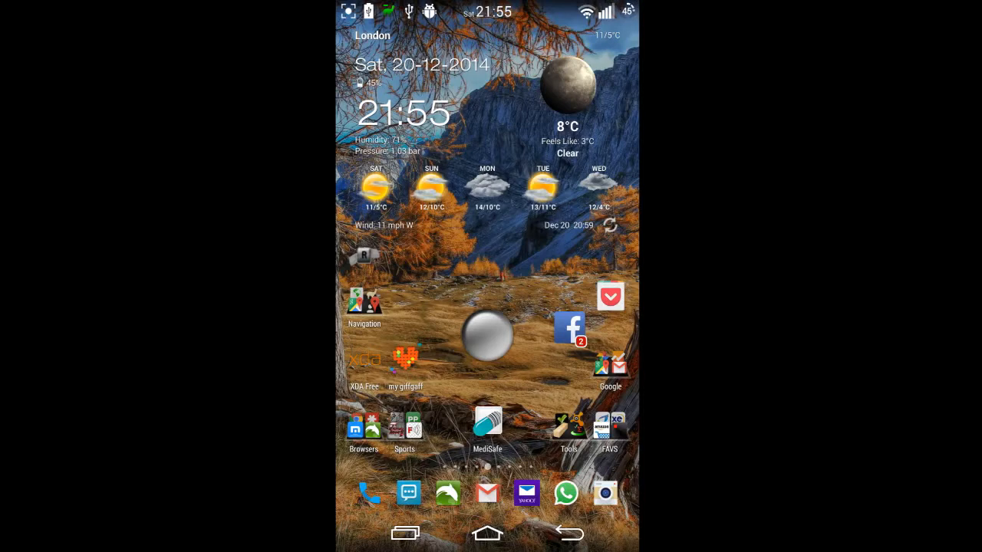
# Launch MediSafe and bring up the Add Med-Friend form.
pyautogui.click(487, 425)
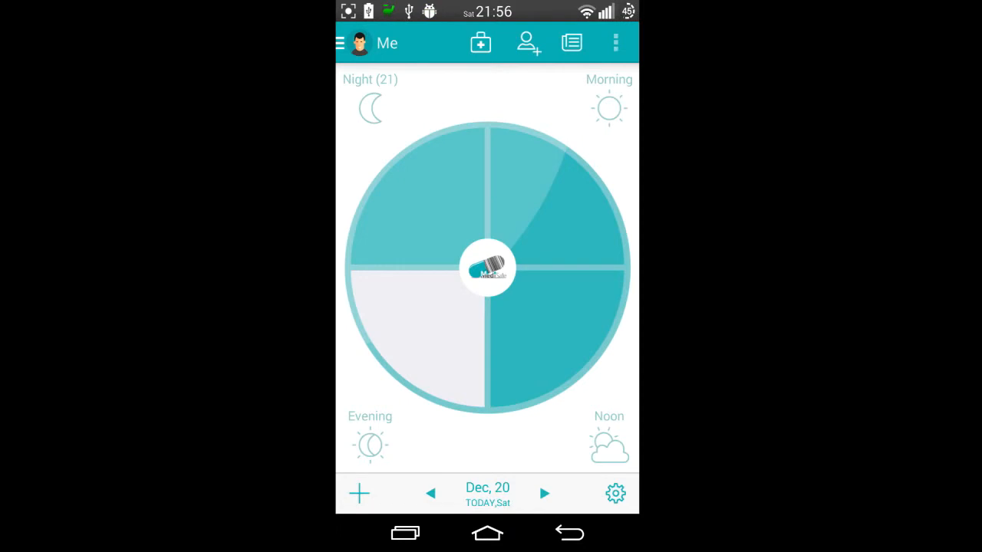
pyautogui.click(528, 42)
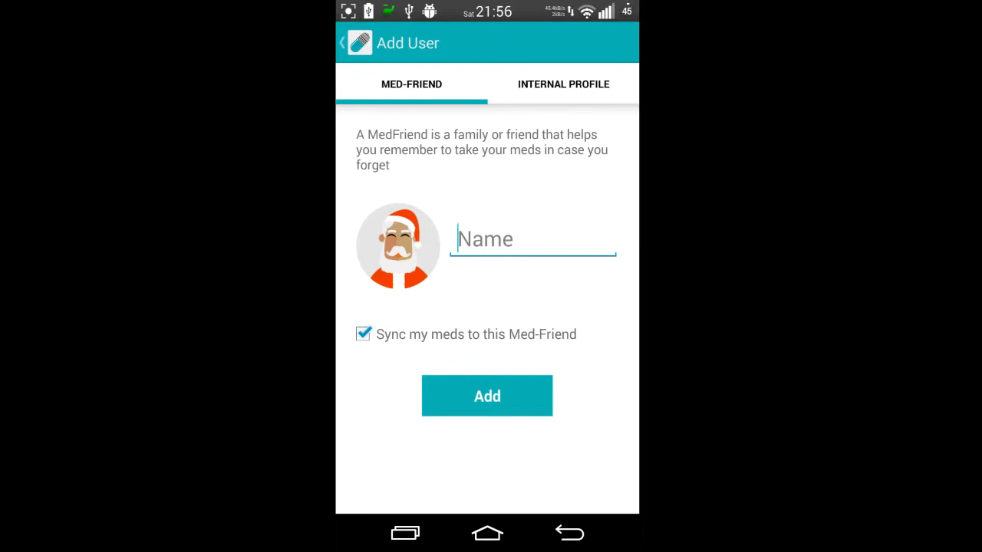
# Open the avatar picker and swipe through the carousel to the Santa Claus avatar.
pyautogui.click(398, 245)
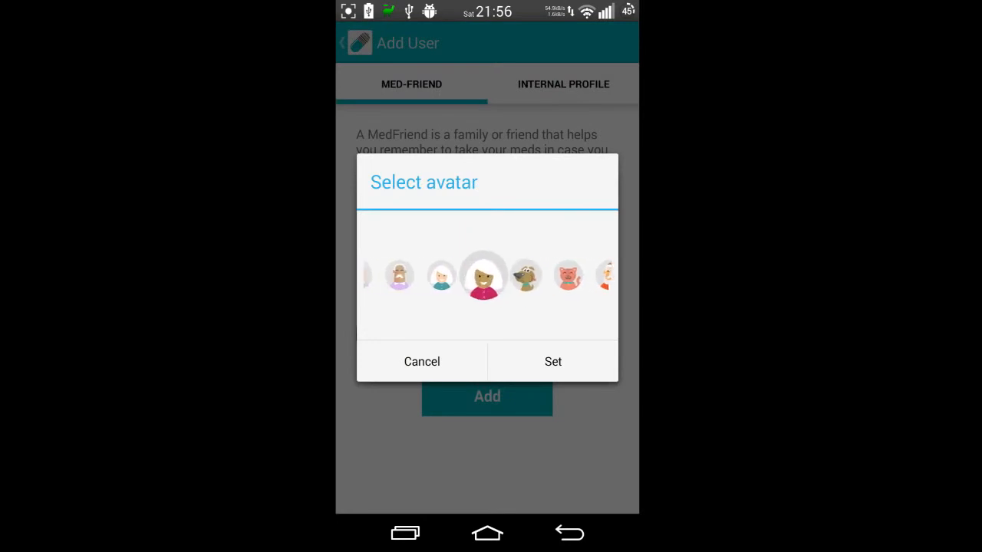
pyautogui.hscroll(-3)
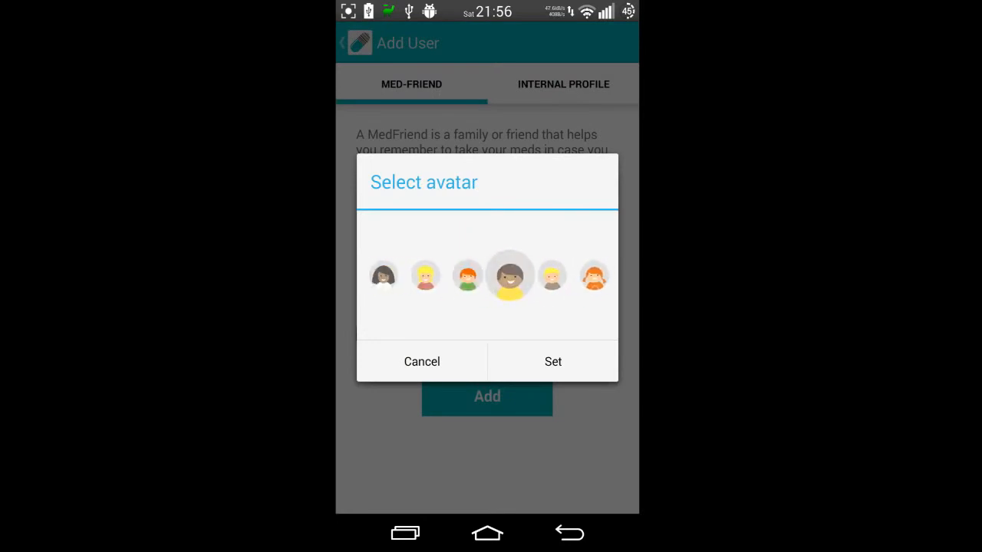
pyautogui.hscroll(-3)
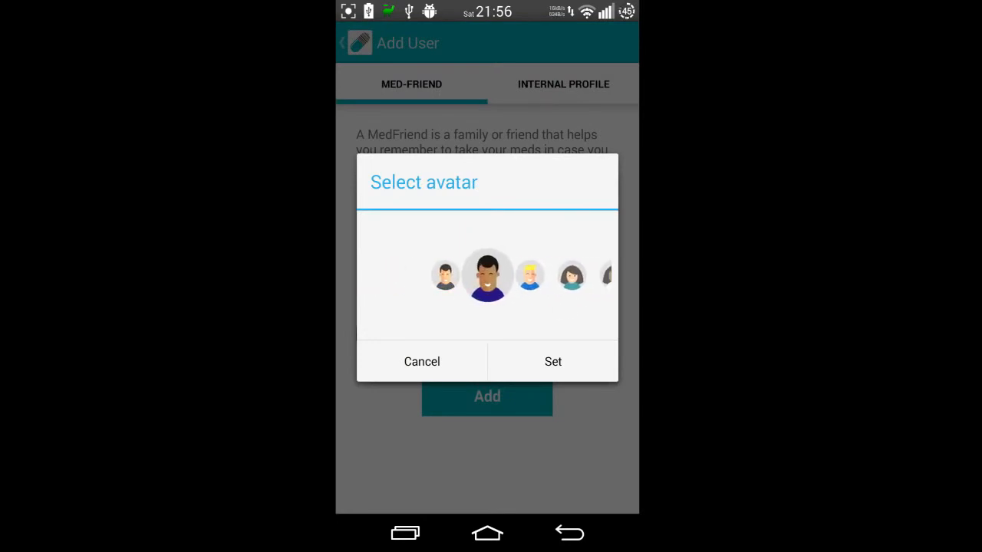
pyautogui.hscroll(-3)
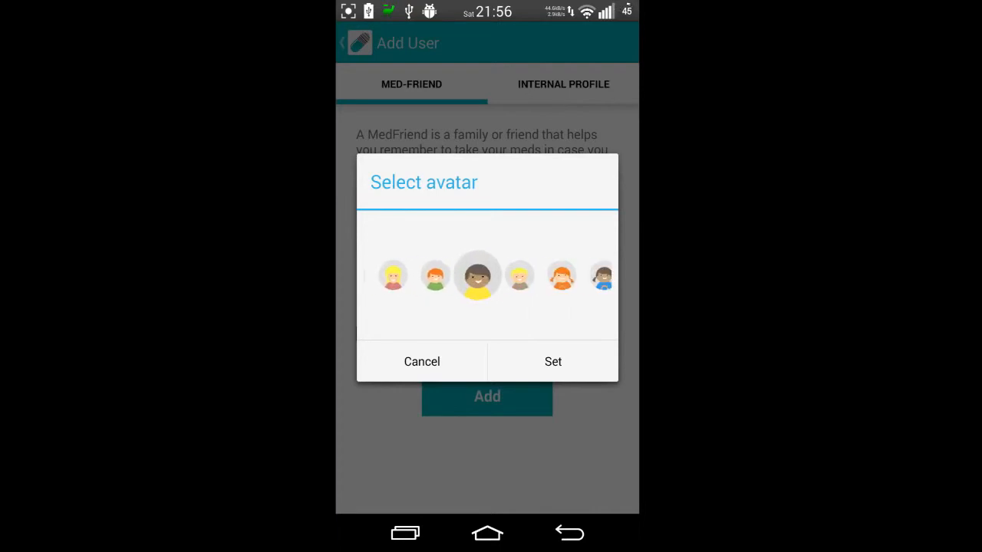
pyautogui.hscroll(-3)
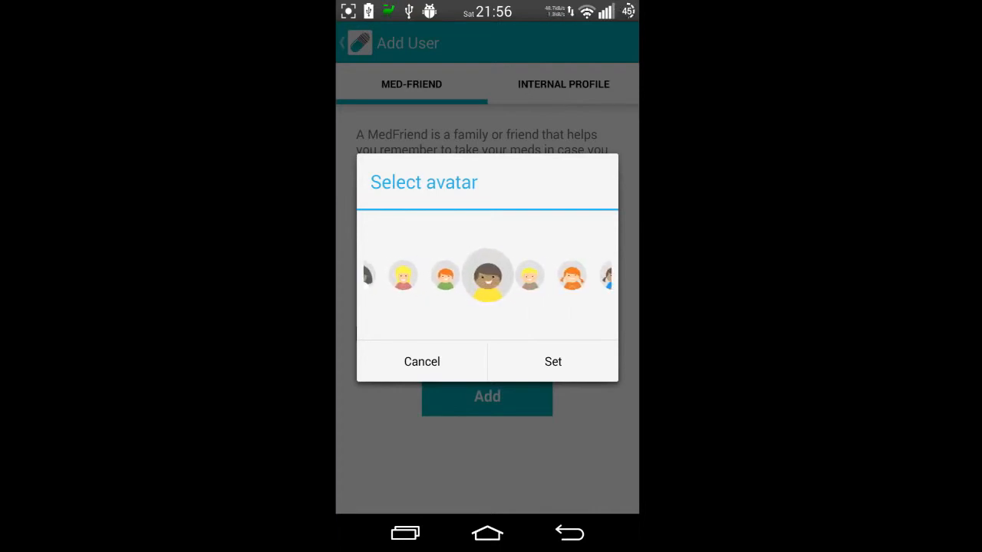
pyautogui.hscroll(-3)
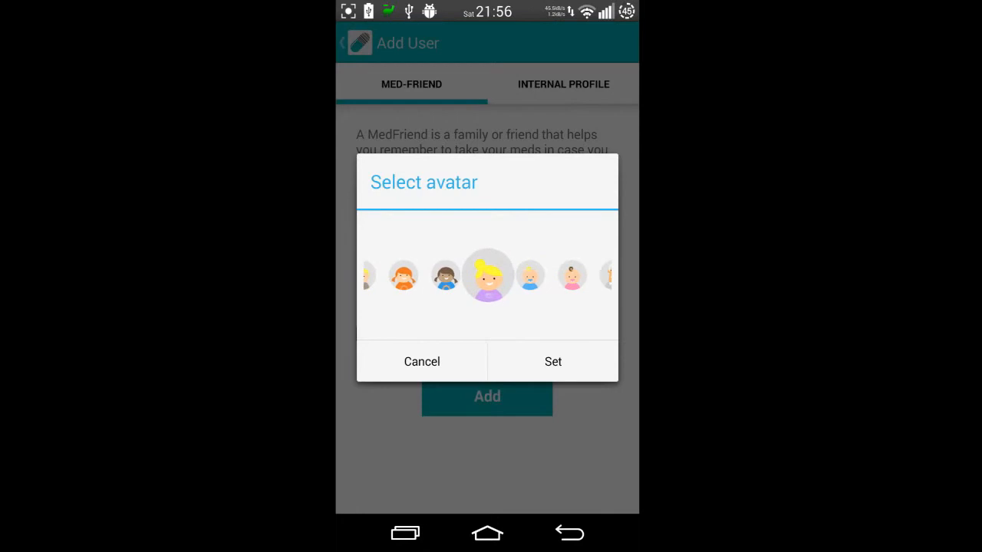
pyautogui.hscroll(-3)
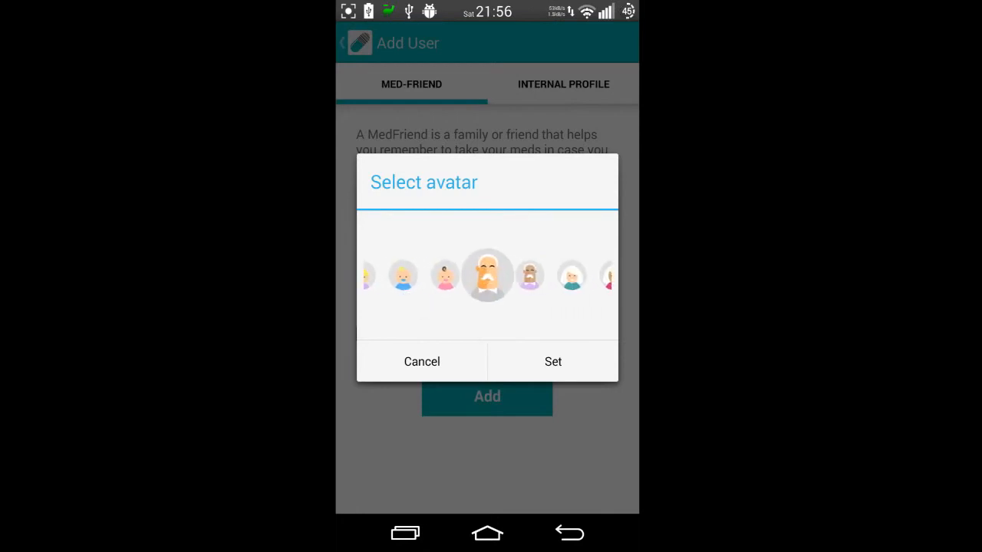
pyautogui.hscroll(-3)
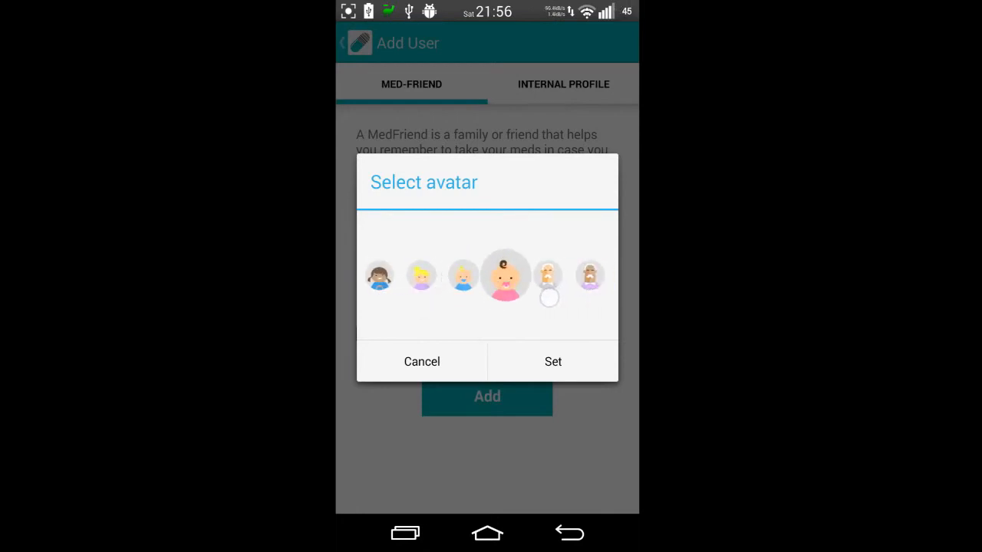
pyautogui.hscroll(-3)
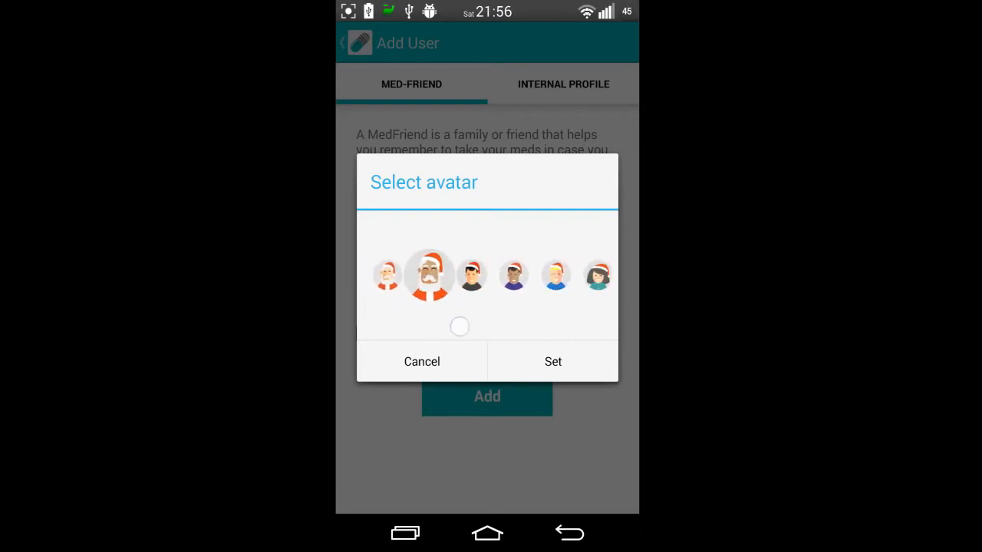
pyautogui.hscroll(-3)
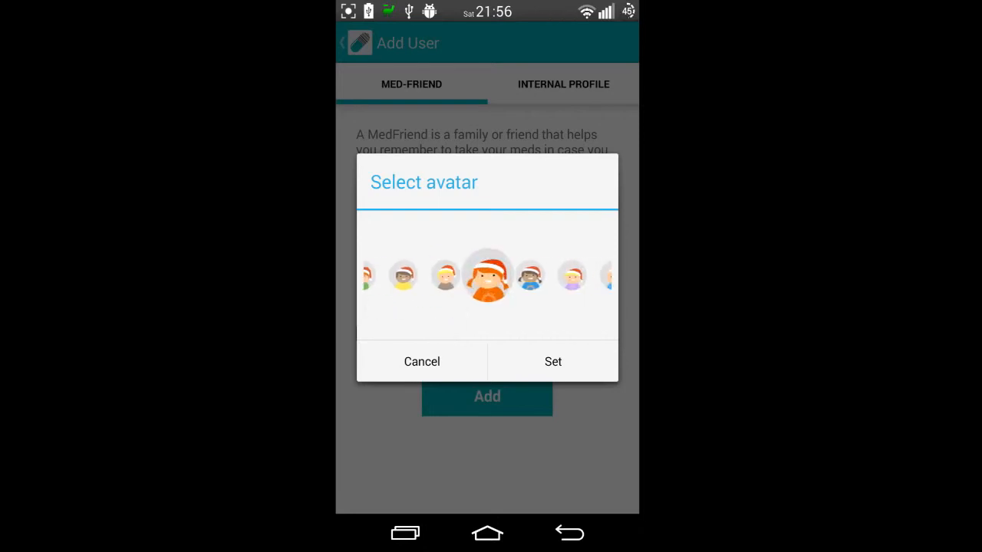
pyautogui.hscroll(-3)
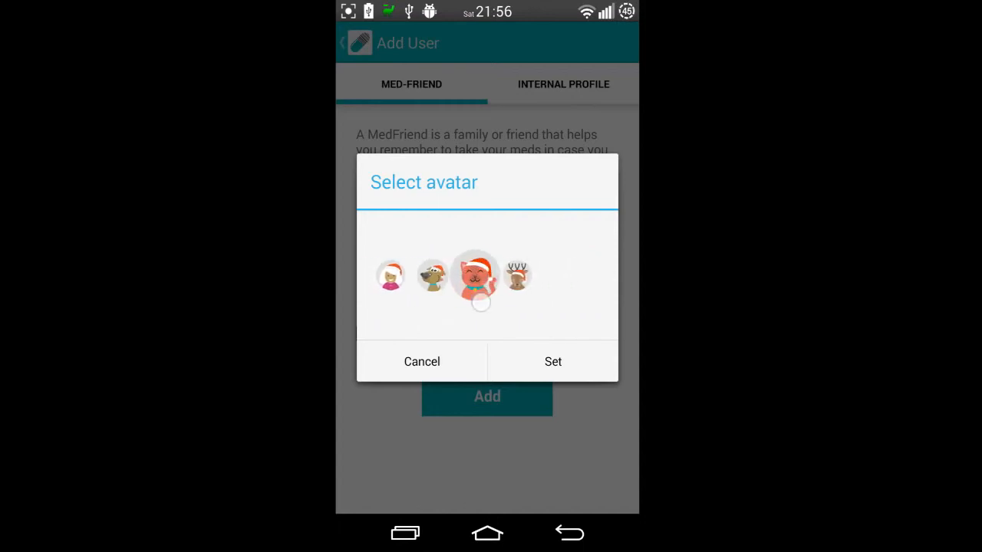
pyautogui.hscroll(-3)
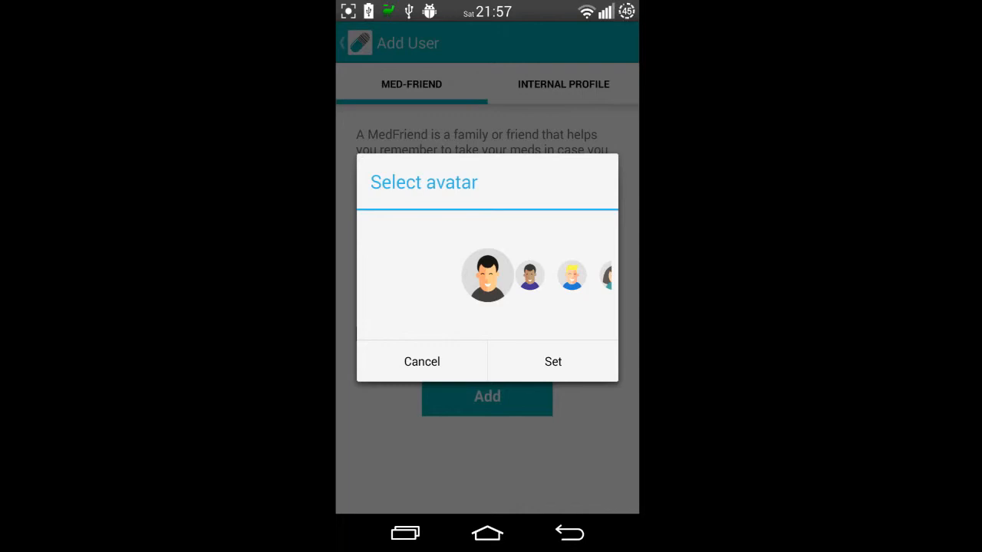
pyautogui.hscroll(-3)
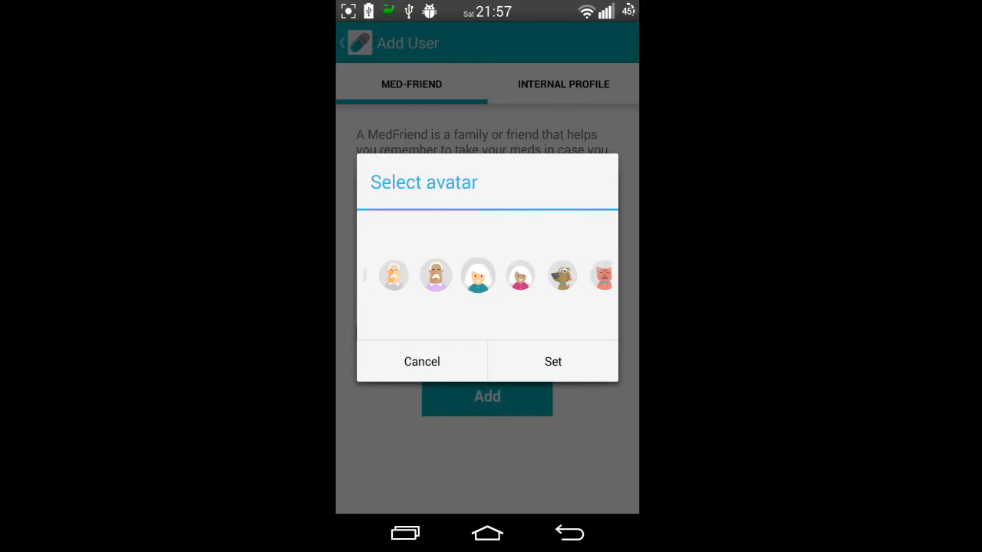
pyautogui.hscroll(-3)
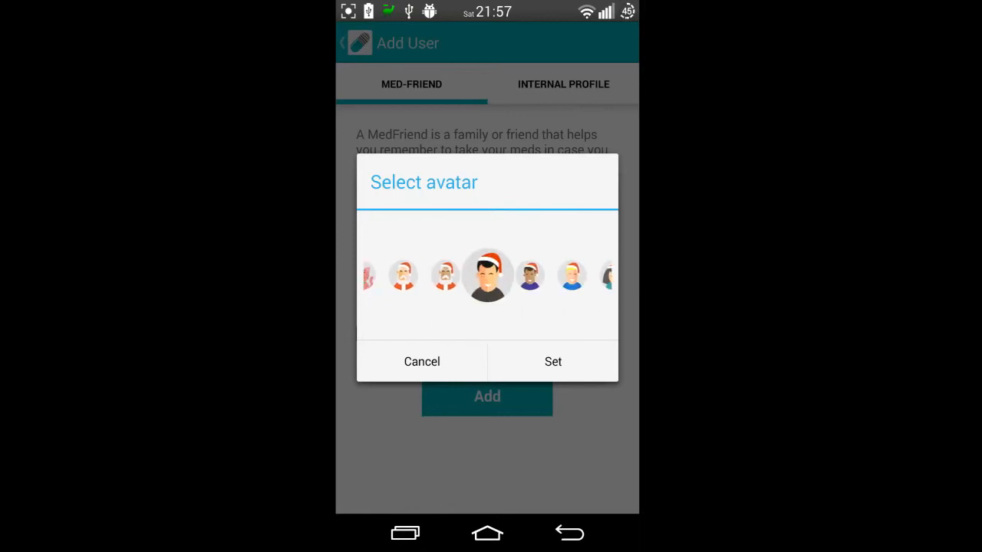
pyautogui.hscroll(-3)
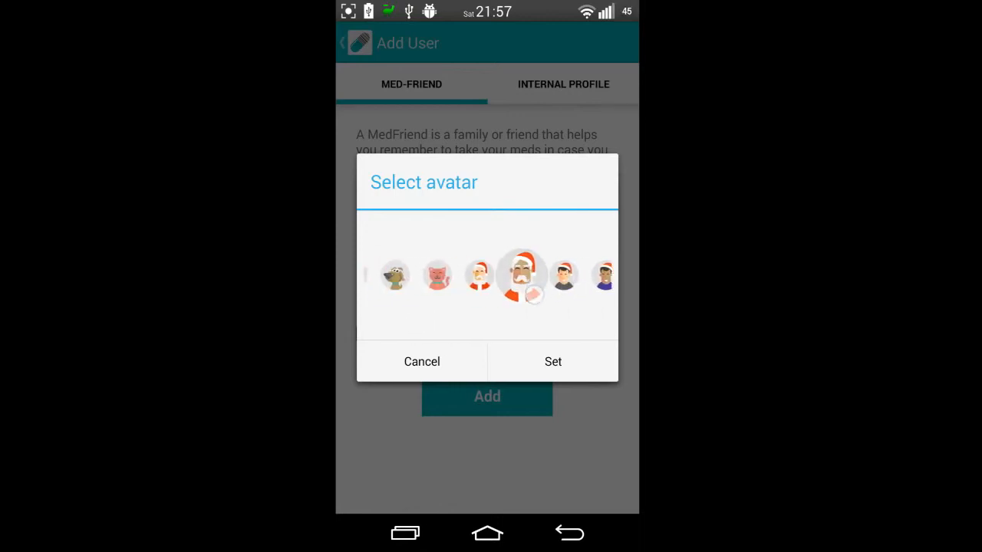
# Set the Santa avatar and add an Internal Profile named Xmas.
pyautogui.click(552, 361)
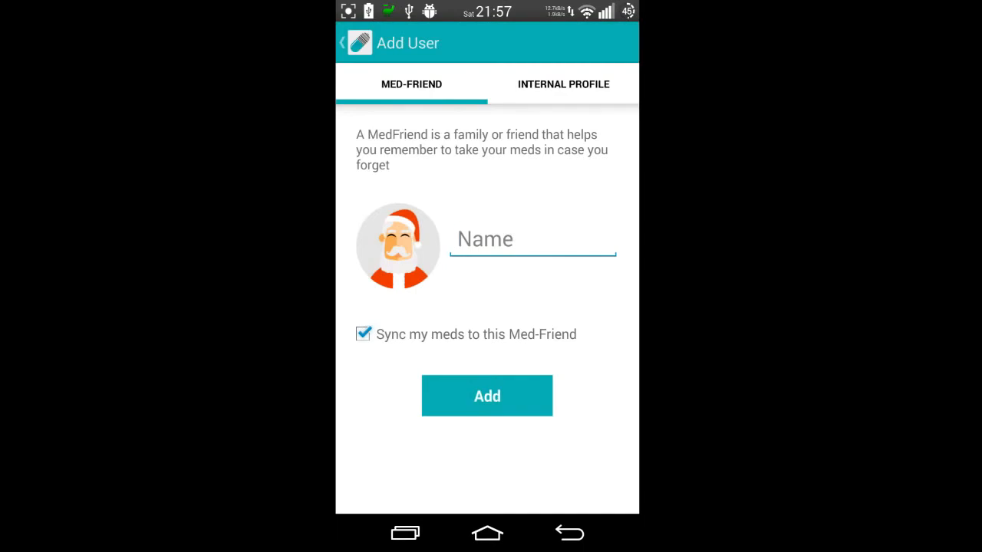
pyautogui.click(563, 85)
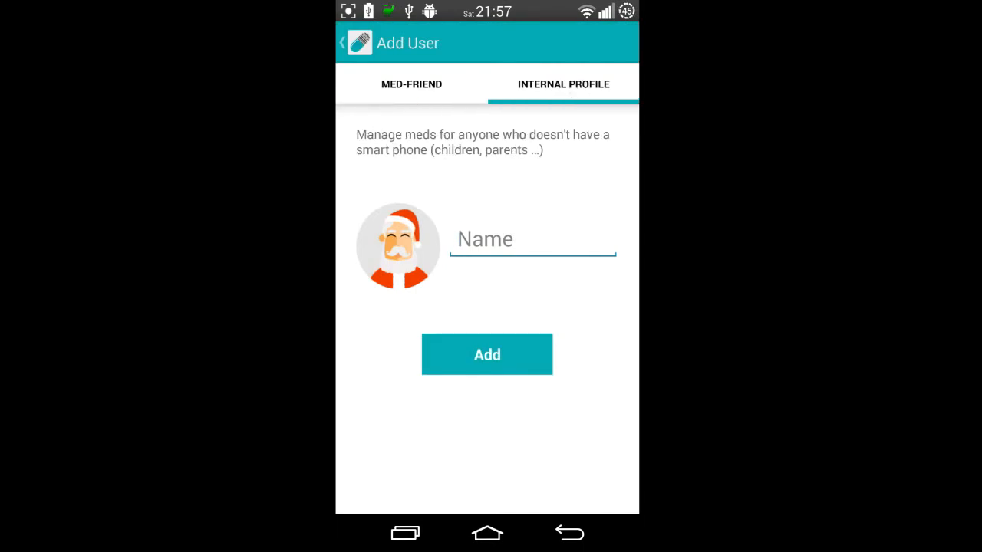
pyautogui.click(532, 238)
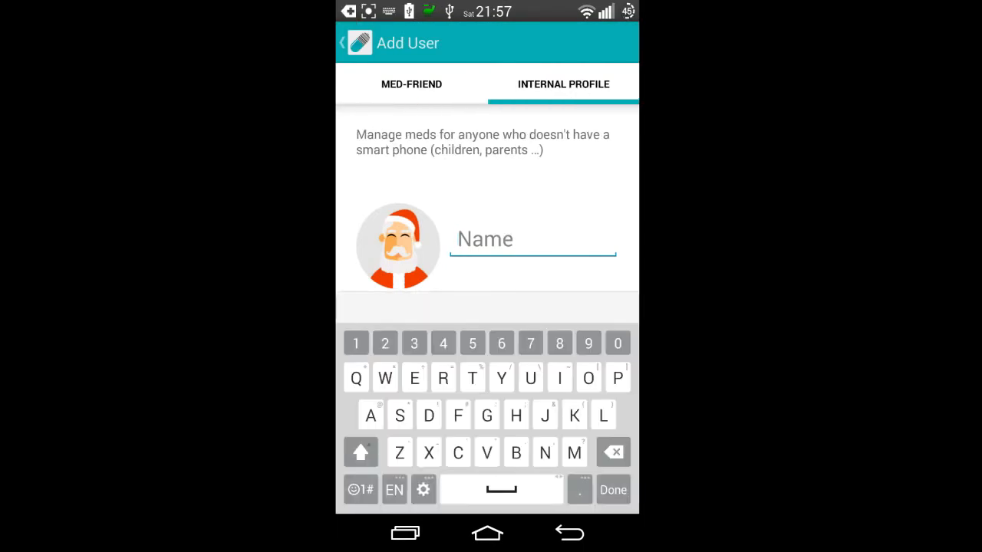
pyautogui.write('X')
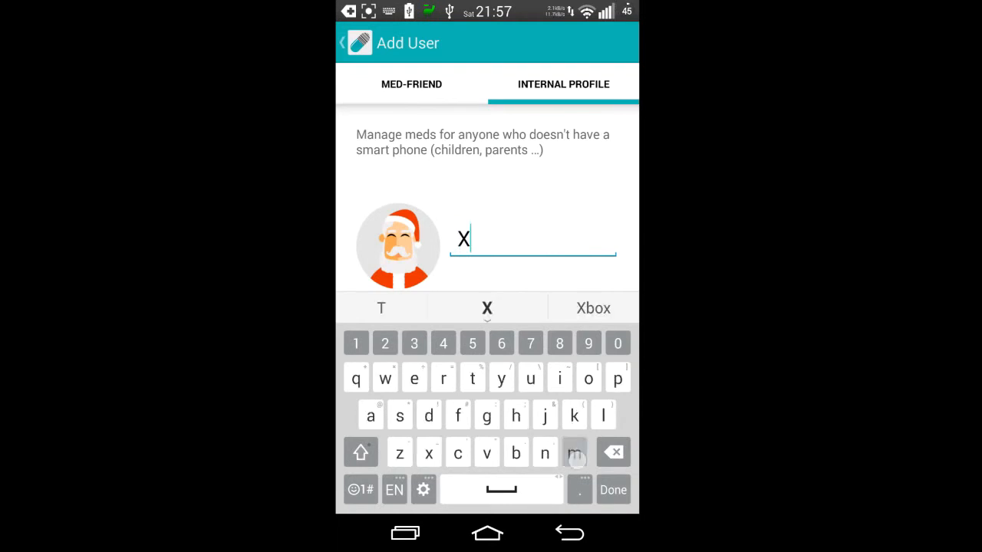
pyautogui.click(487, 308)
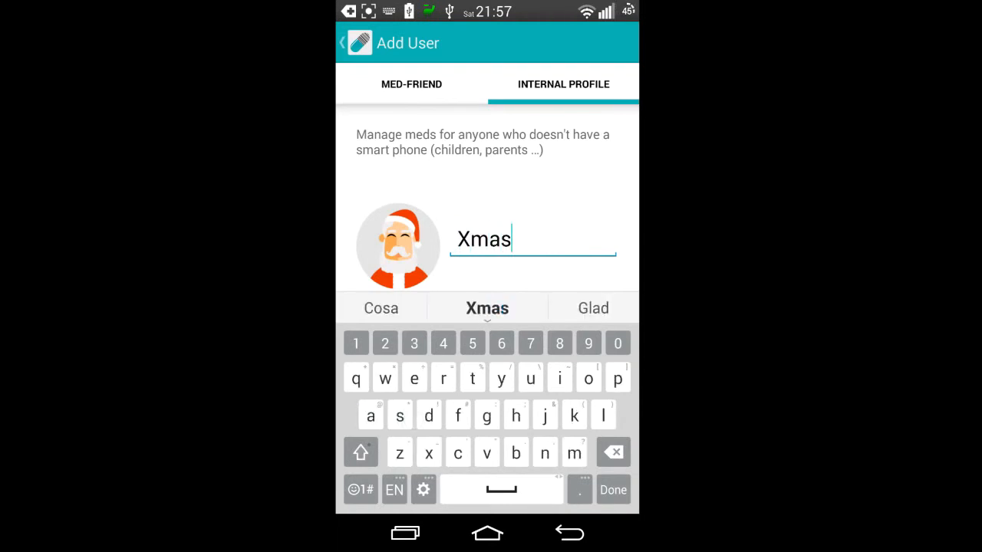
pyautogui.click(613, 489)
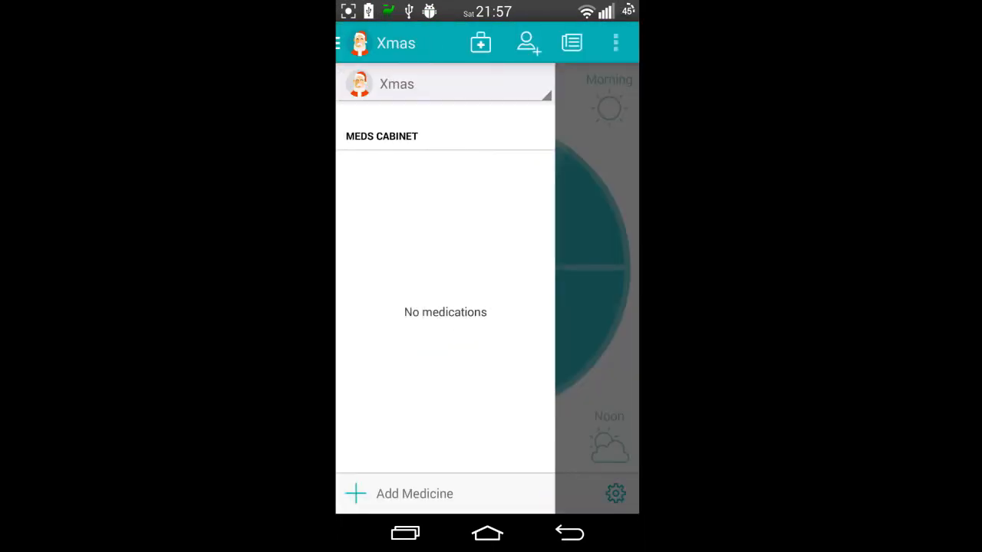
pyautogui.click(445, 83)
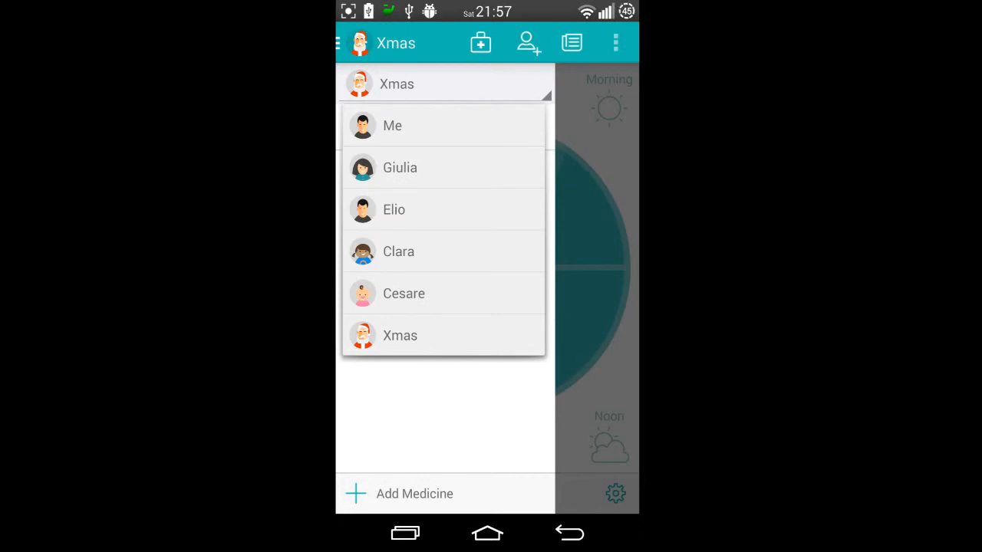
pyautogui.click(403, 293)
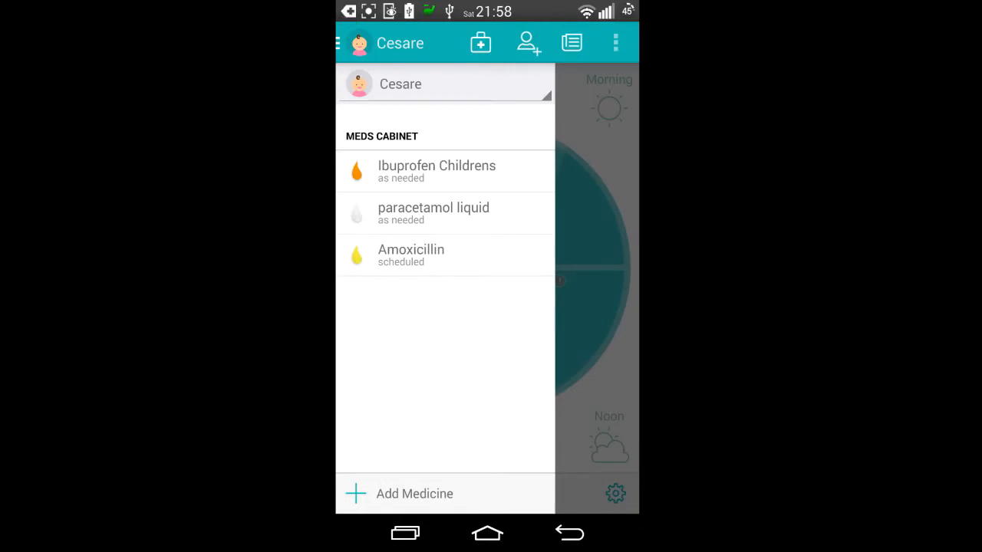
# Open Amoxicillin's details from Cesare's cabinet and enter edit mode.
pyautogui.click(411, 255)
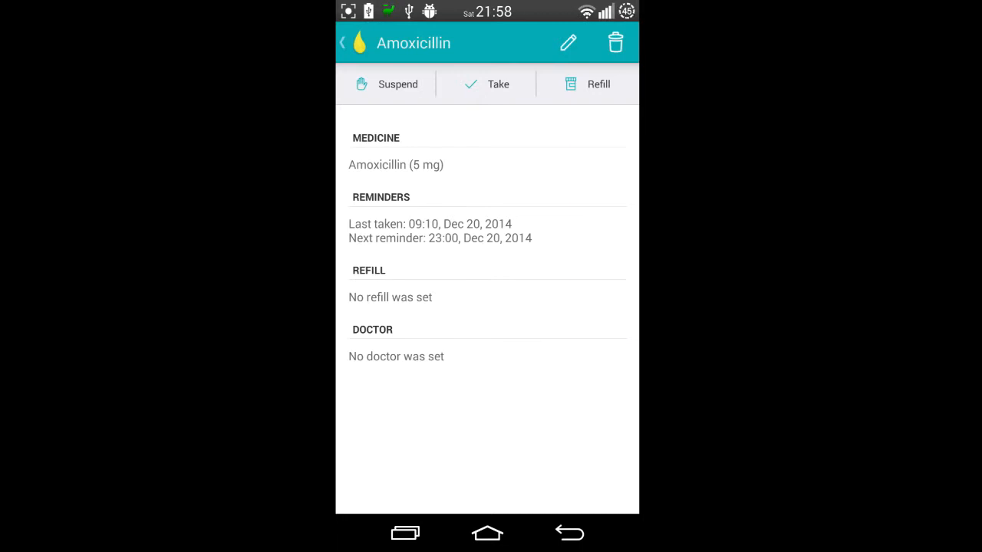
pyautogui.click(567, 42)
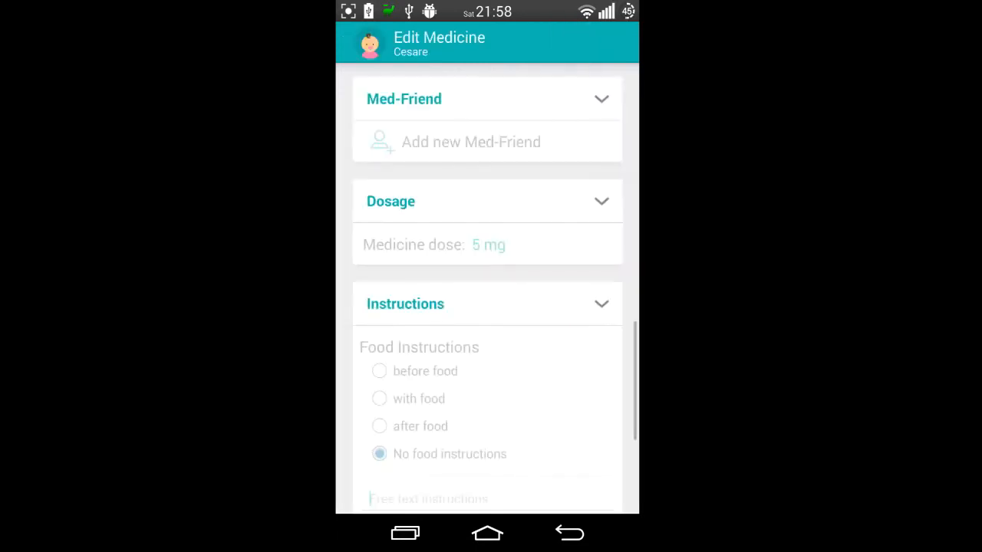
pyautogui.scroll(-3)
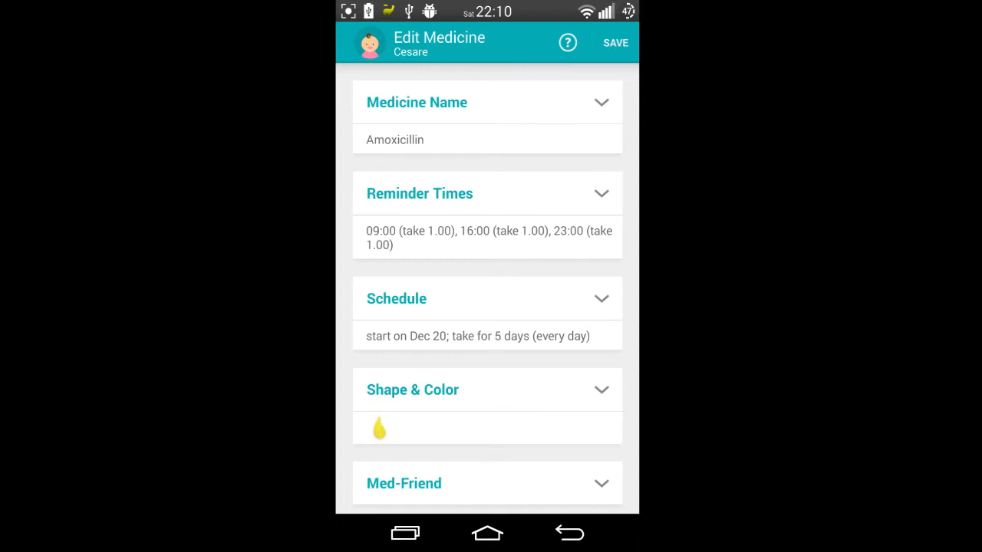
# Keep reminders at 3 times a day and expand the Dec 20, 2014 five-day schedule.
pyautogui.click(486, 194)
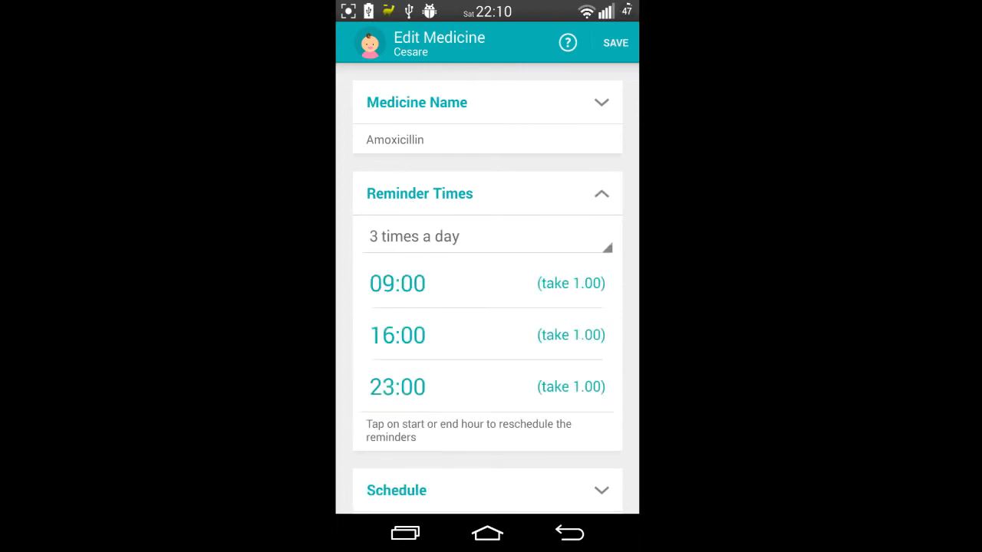
pyautogui.click(488, 236)
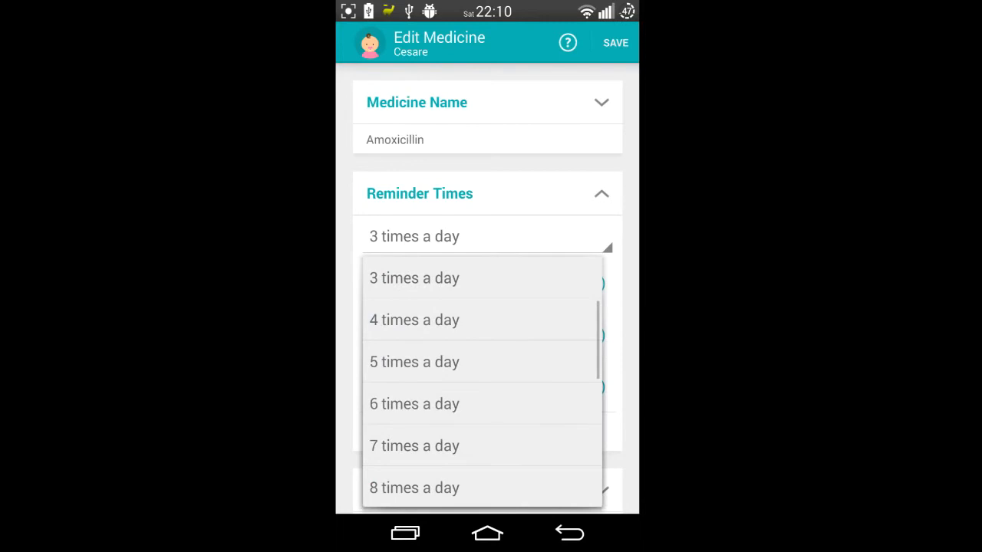
pyautogui.click(414, 277)
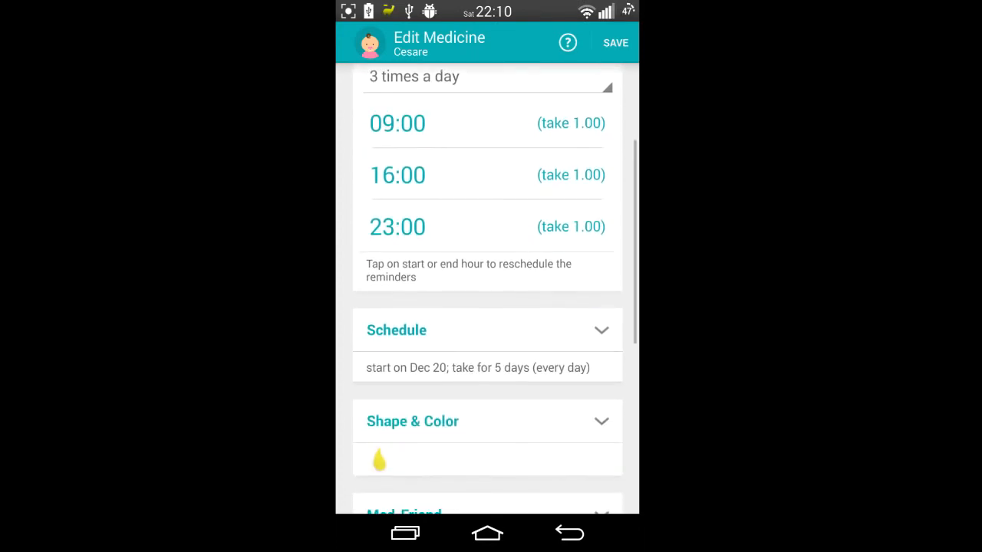
pyautogui.click(487, 330)
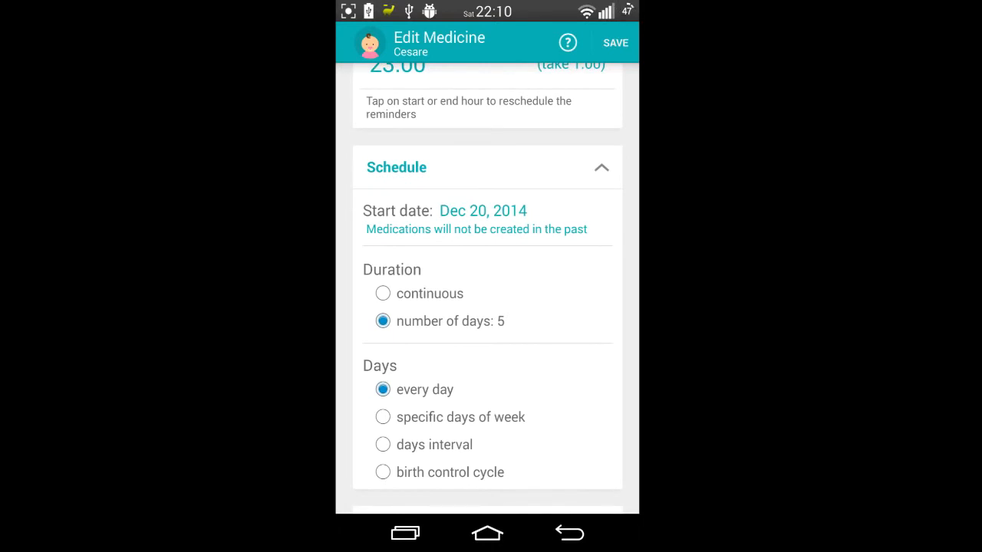
# Browse Amoxicillin's pill shapes, leaving it yellow, and expand the Med-Friend section.
pyautogui.scroll(3)
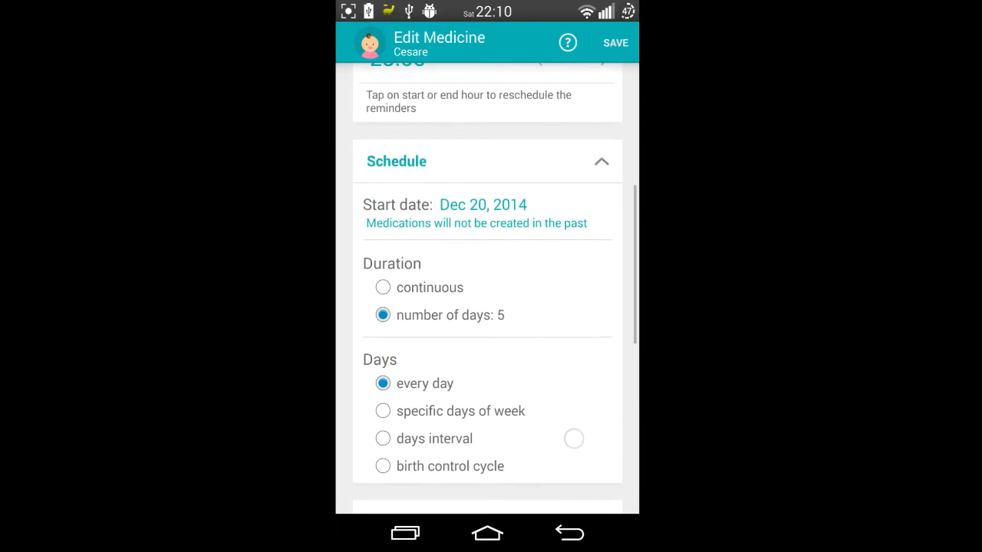
pyautogui.scroll(3)
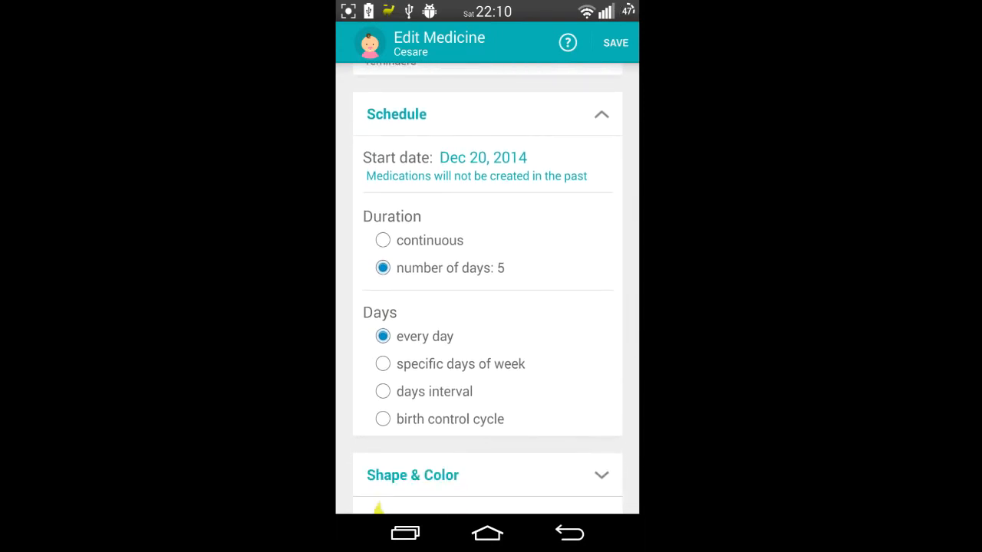
pyautogui.scroll(-3)
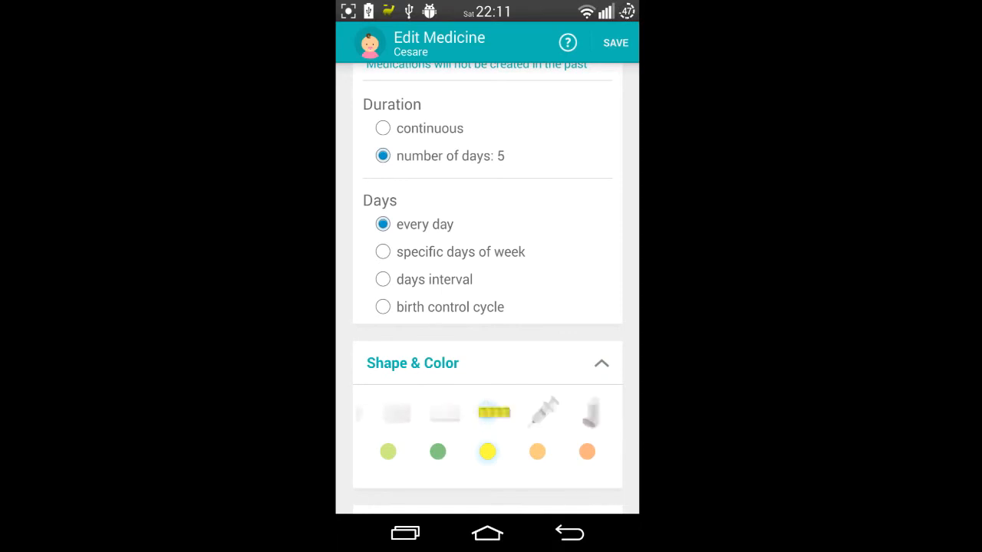
pyautogui.hscroll(-3)
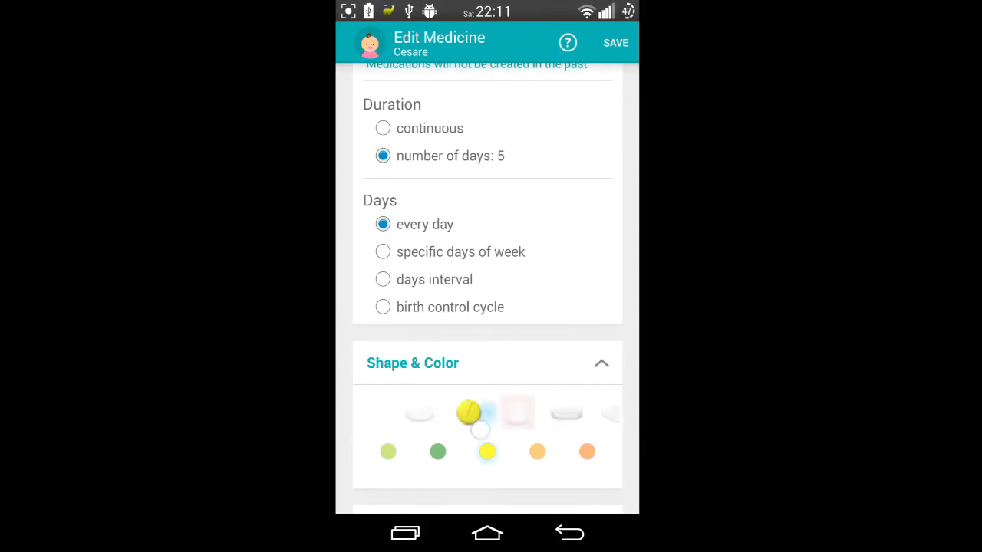
pyautogui.click(507, 414)
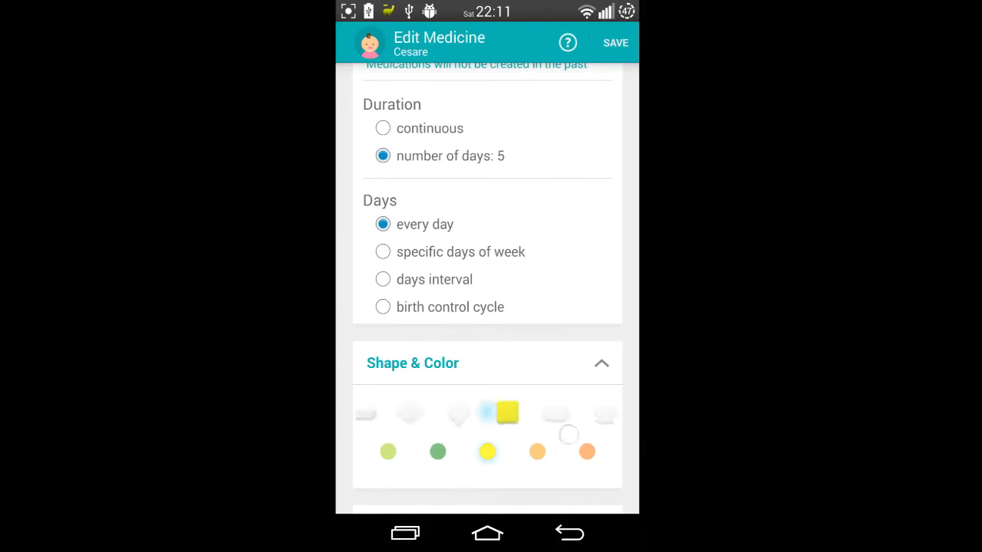
pyautogui.click(487, 412)
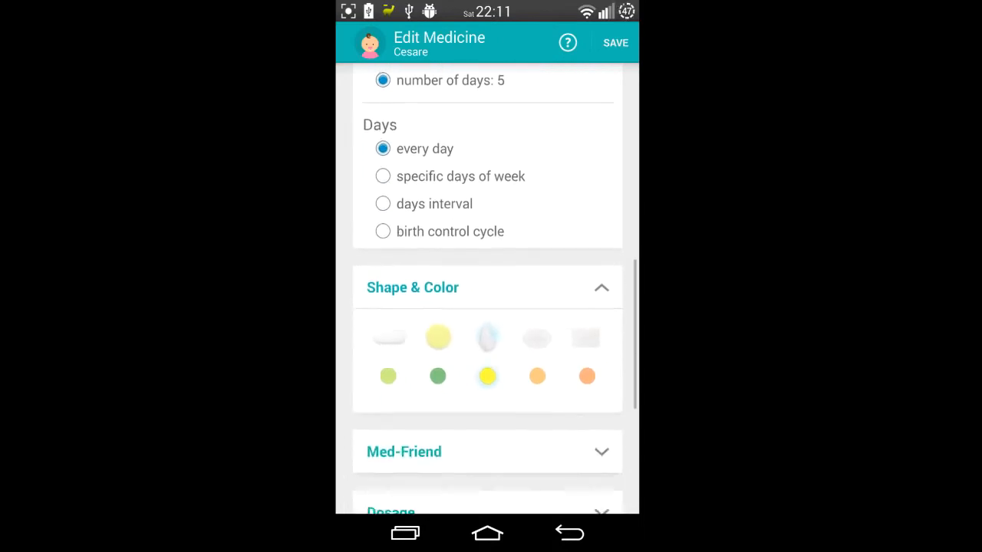
pyautogui.scroll(-3)
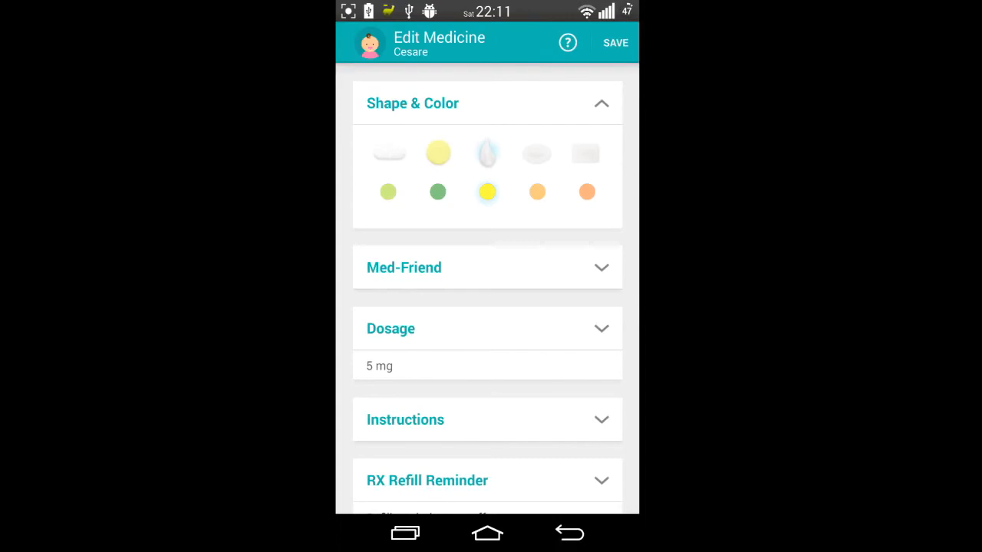
pyautogui.click(487, 266)
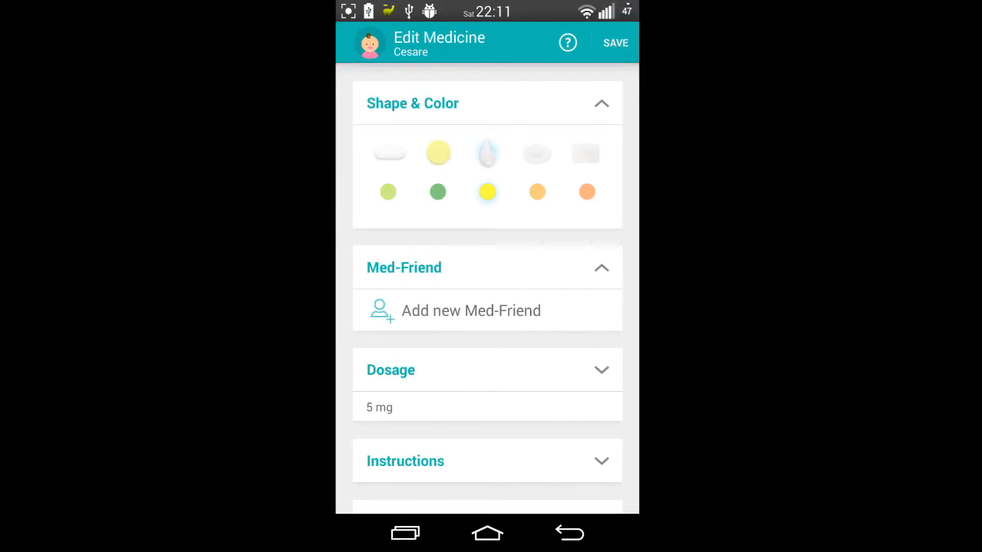
# Confirm Amoxicillin's dosage at 5 mg and save the edited medicine.
pyautogui.scroll(-3)
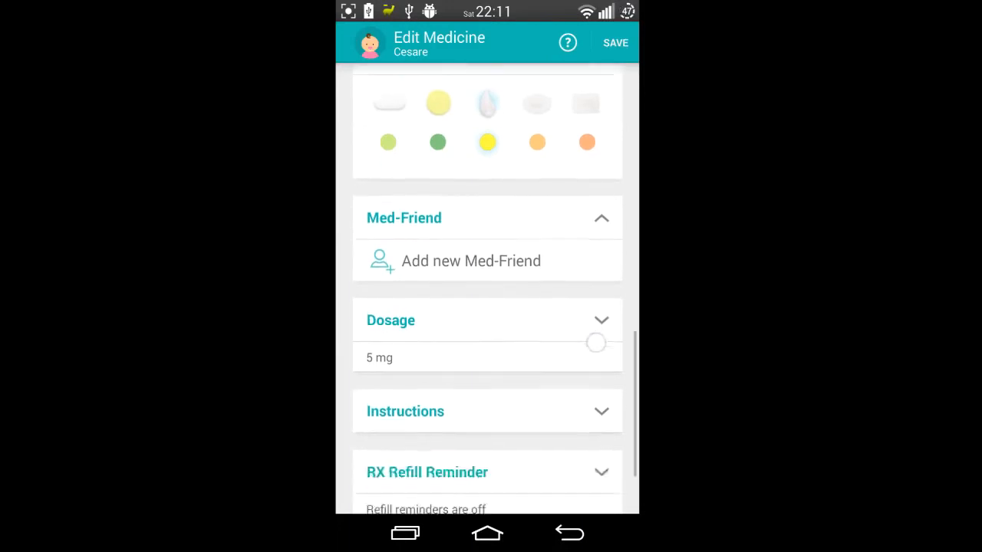
pyautogui.scroll(3)
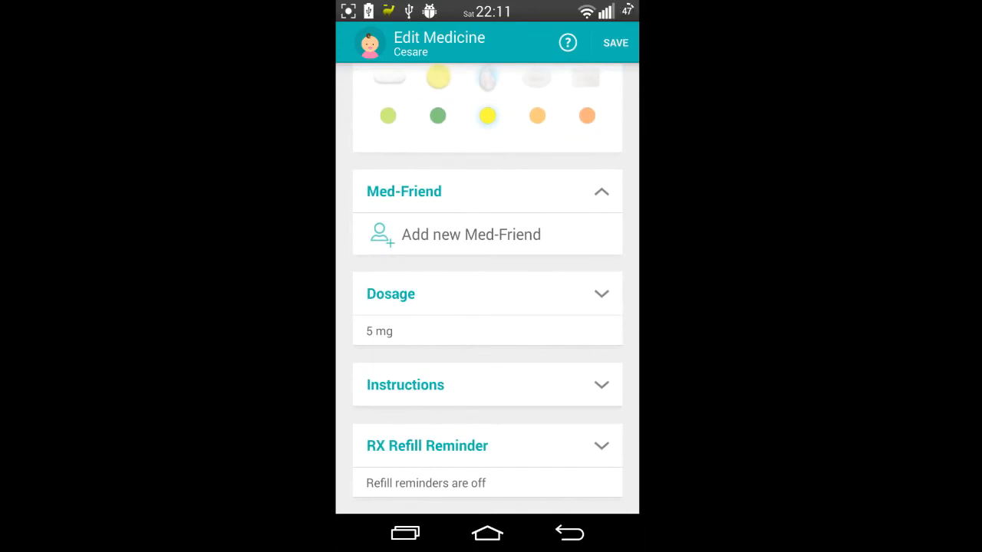
pyautogui.click(486, 293)
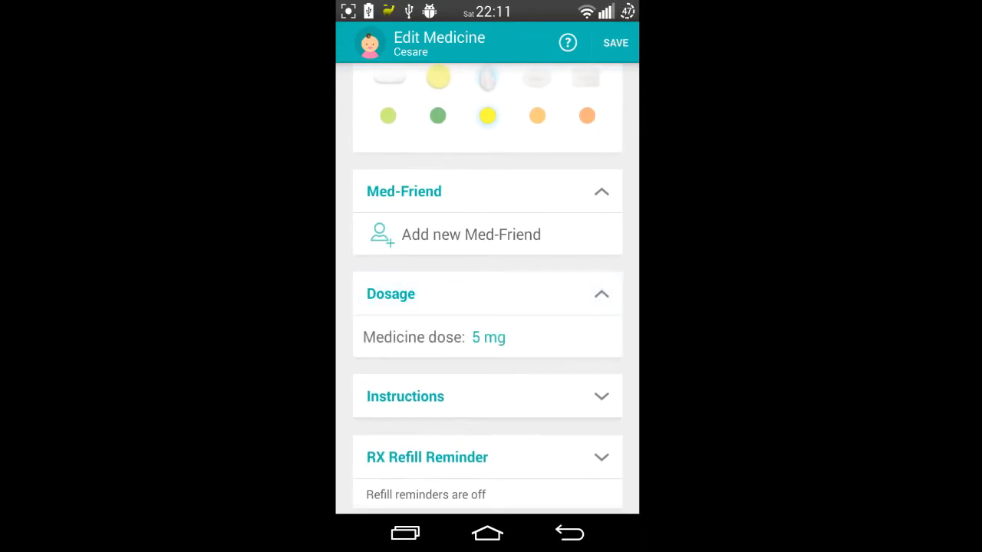
pyautogui.click(488, 337)
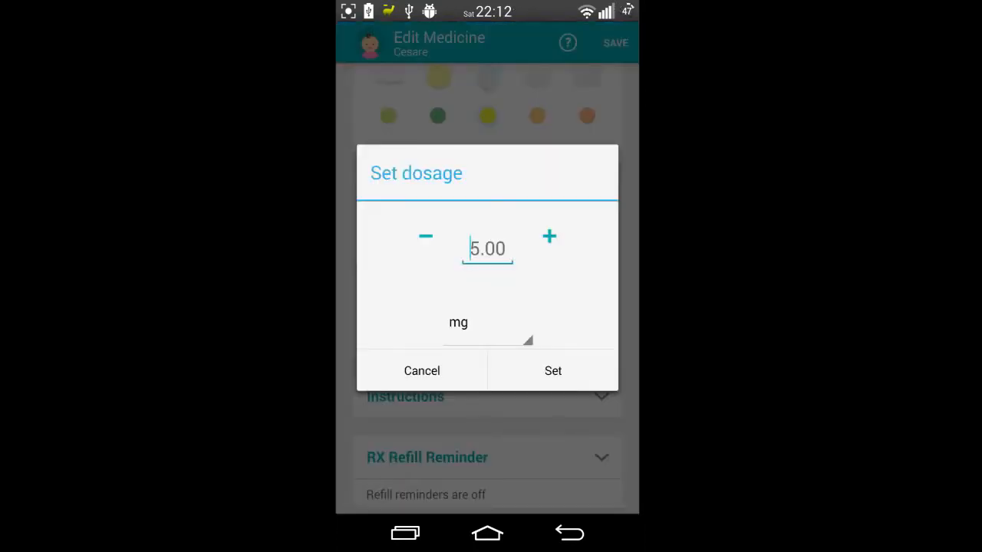
pyautogui.click(552, 370)
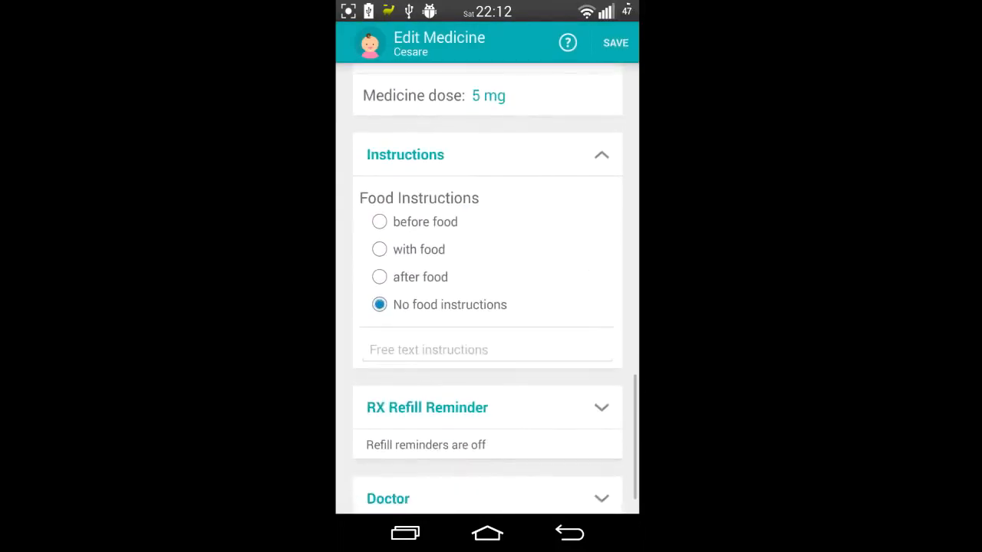
pyautogui.click(615, 42)
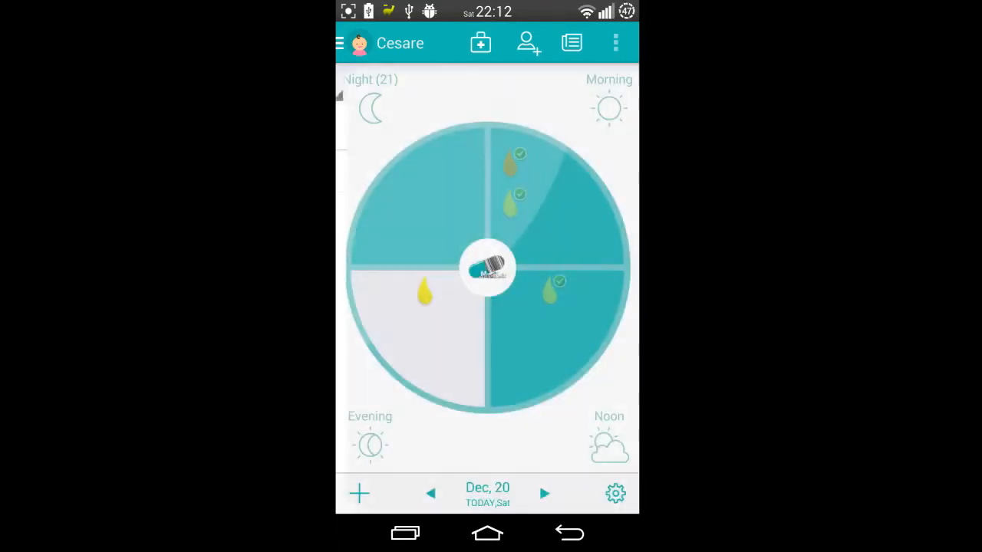
# Page ahead to Dec 24's doses, dismiss the dose details, and step back toward today.
pyautogui.click(544, 493)
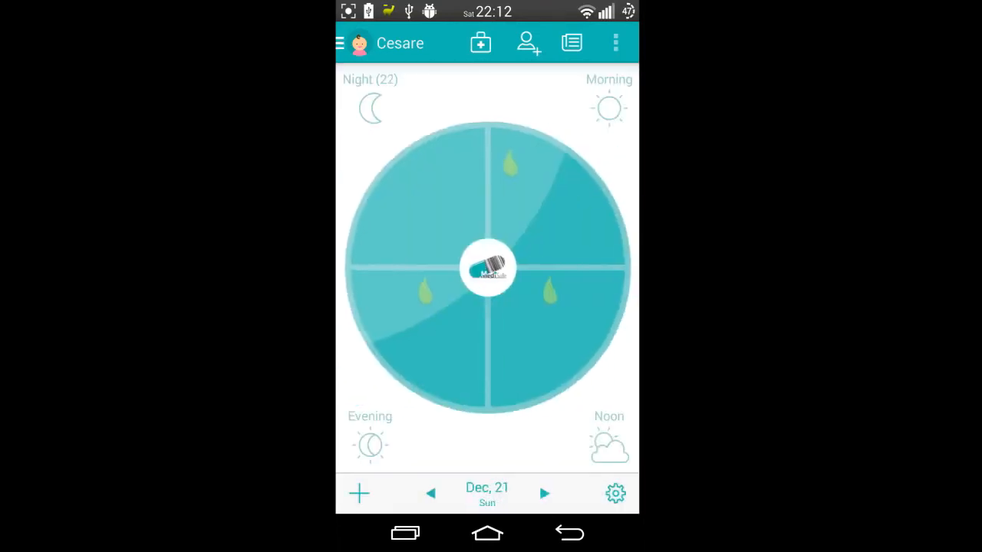
pyautogui.click(544, 493)
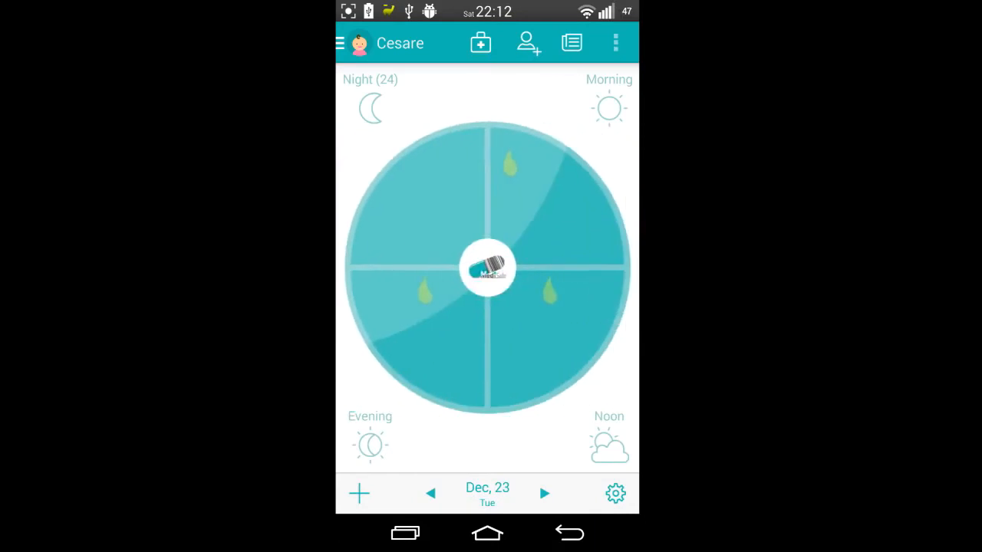
pyautogui.click(544, 493)
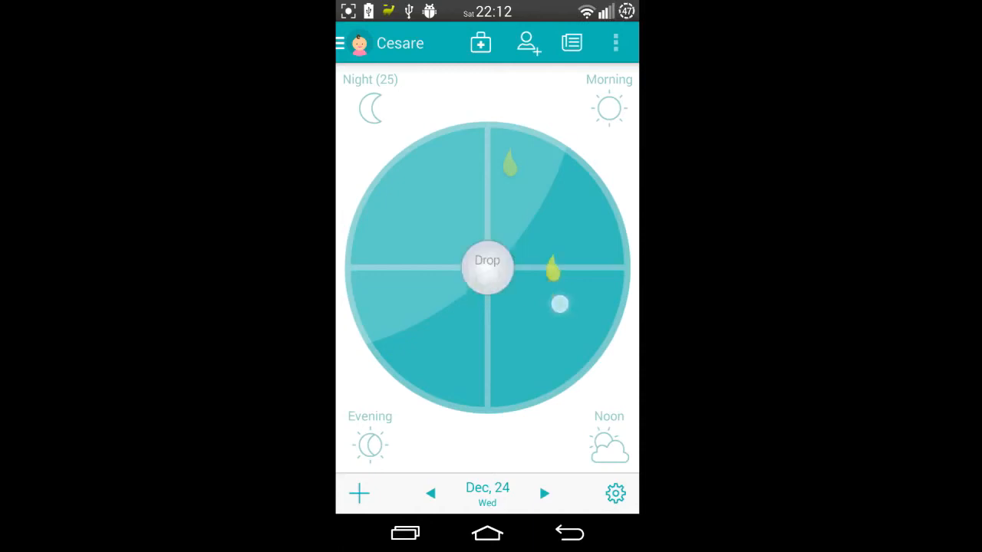
pyautogui.click(554, 269)
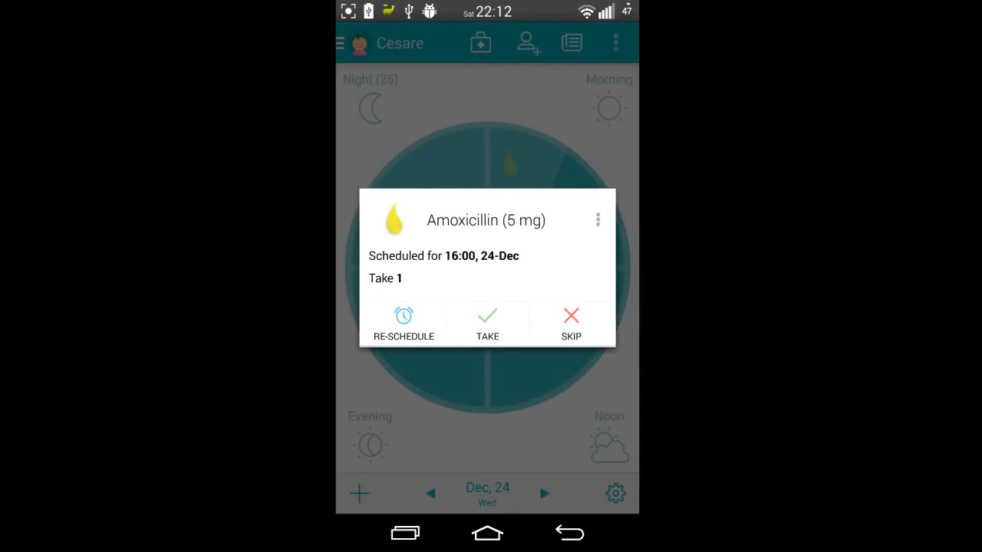
pyautogui.click(596, 220)
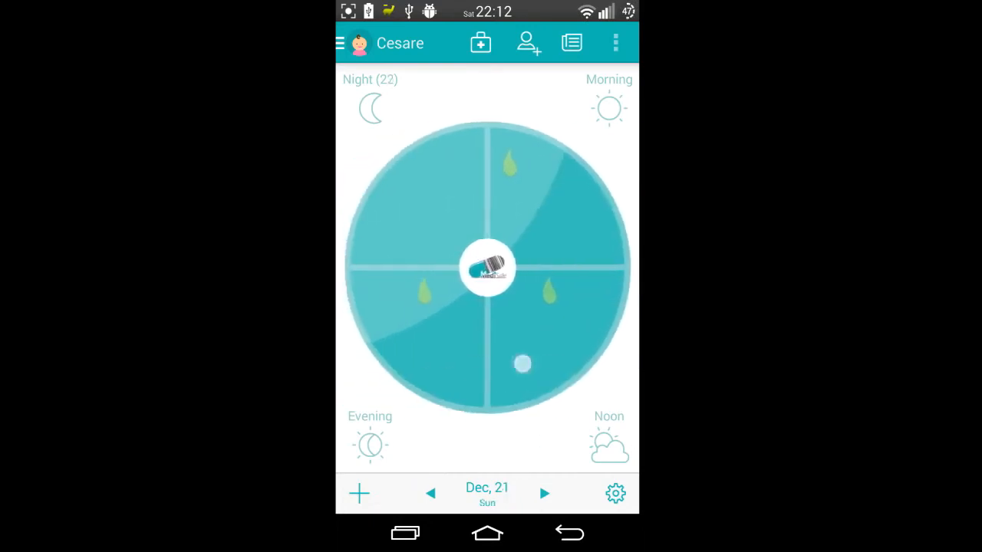
pyautogui.click(430, 493)
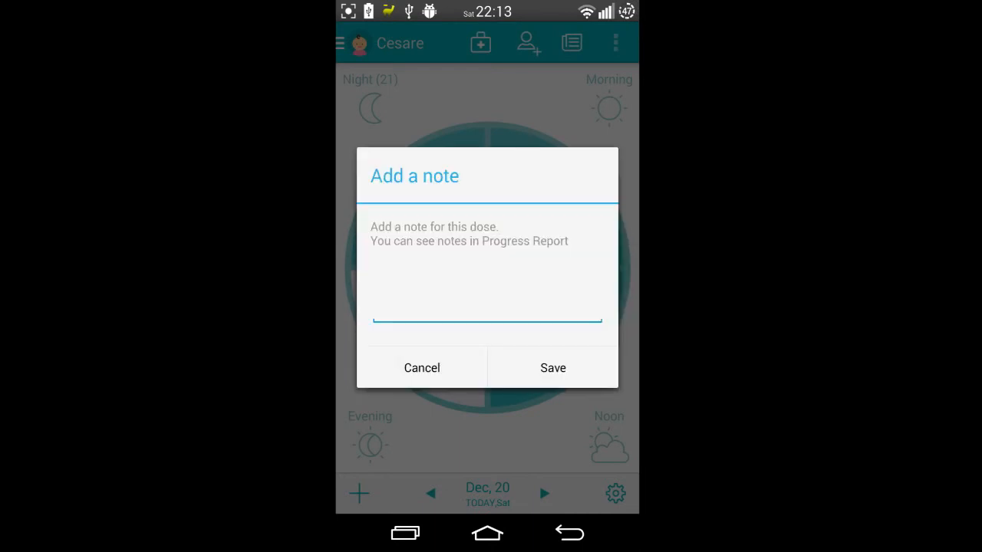
# Type the dose note 'taken inside a chocolate briosche' and save it.
pyautogui.click(486, 311)
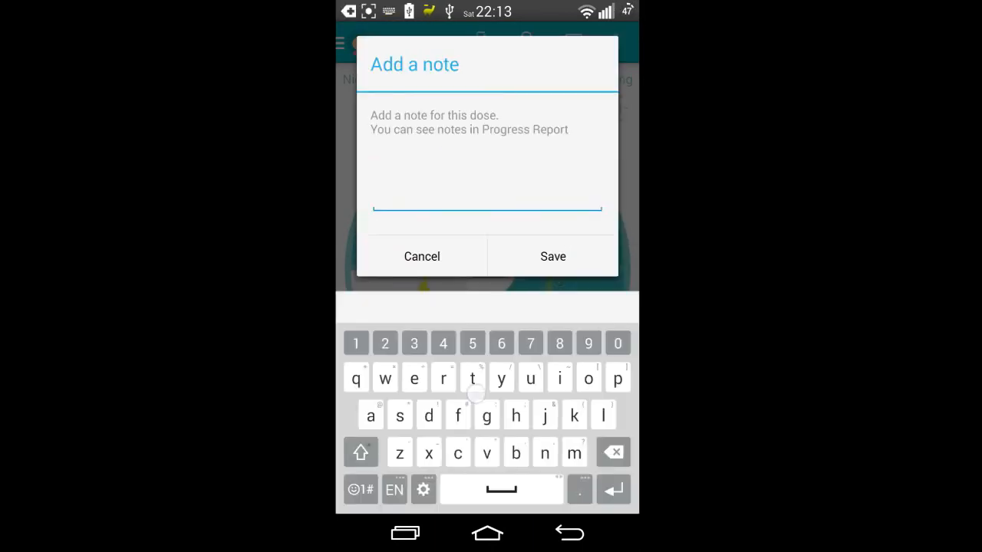
pyautogui.write('taken')
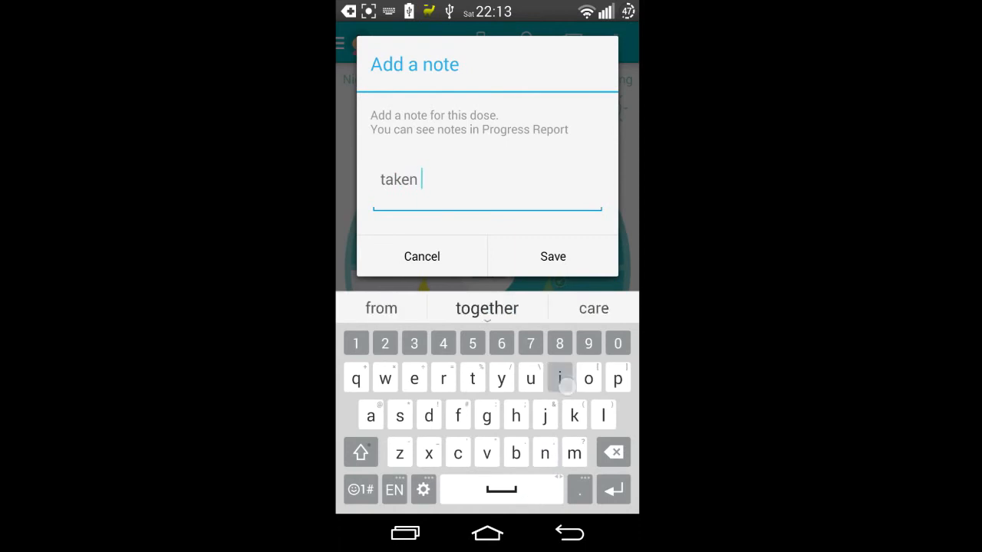
pyautogui.write('inside')
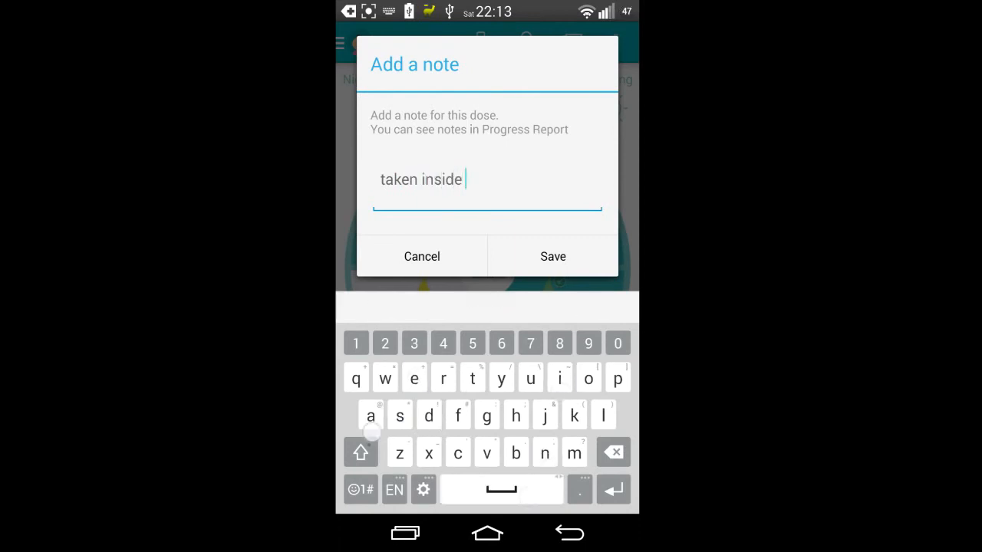
pyautogui.write('a choc')
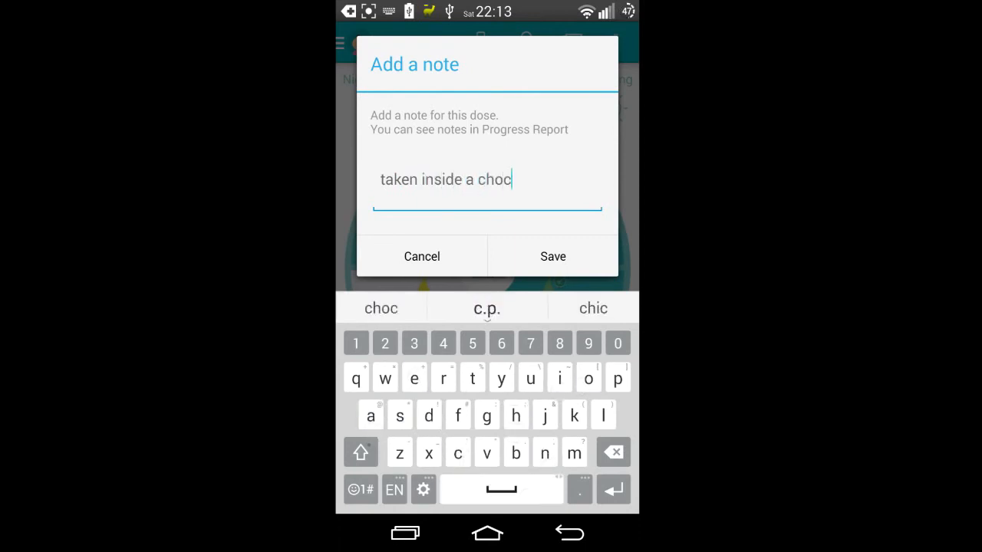
pyautogui.click(381, 307)
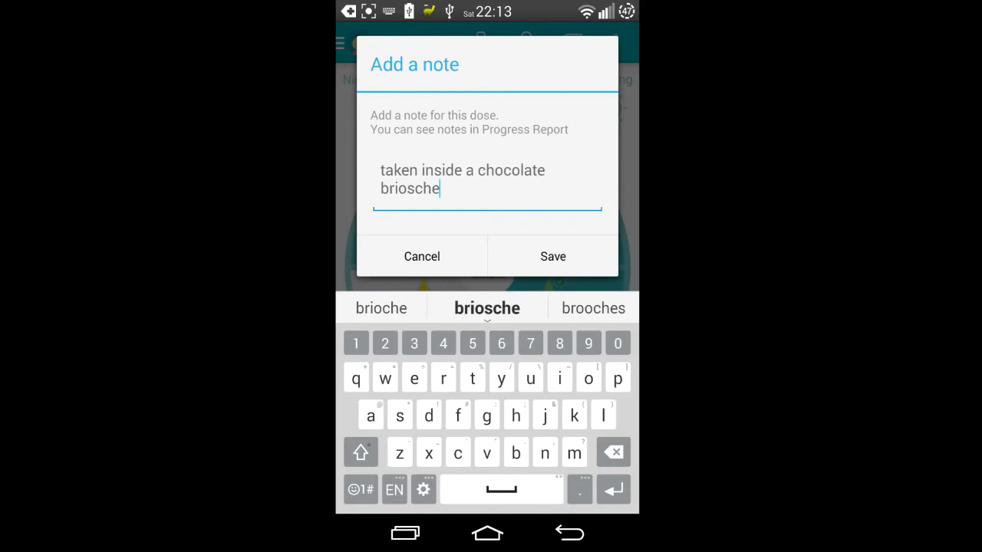
pyautogui.click(552, 256)
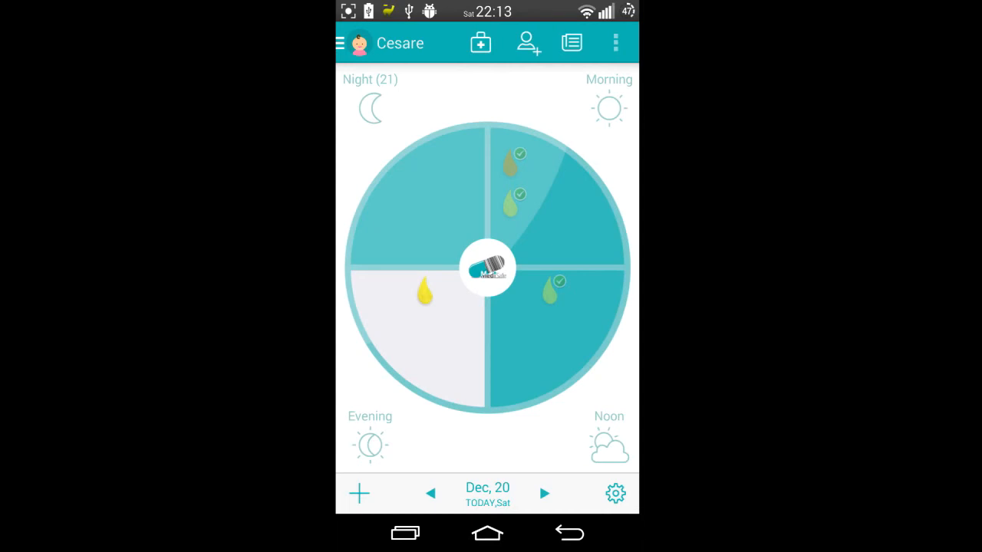
# Glance at the 23:00 Amoxicillin dose, then review General Settings > Medication Reminders.
pyautogui.click(424, 291)
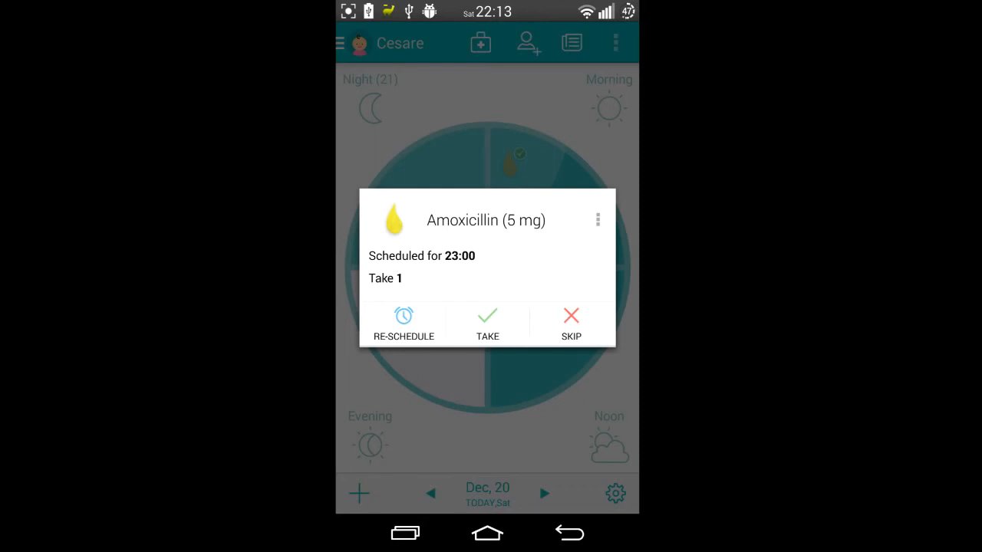
pyautogui.click(487, 322)
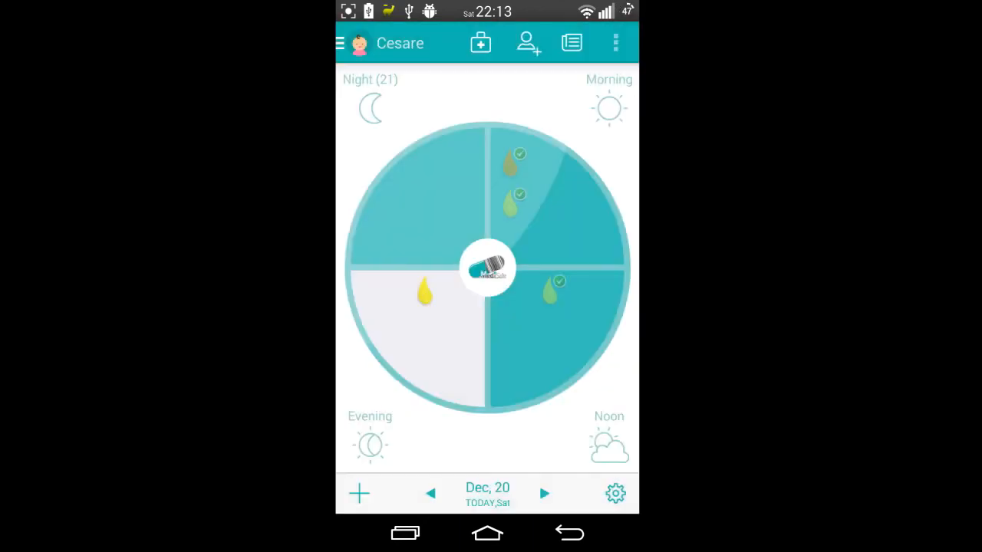
pyautogui.click(340, 43)
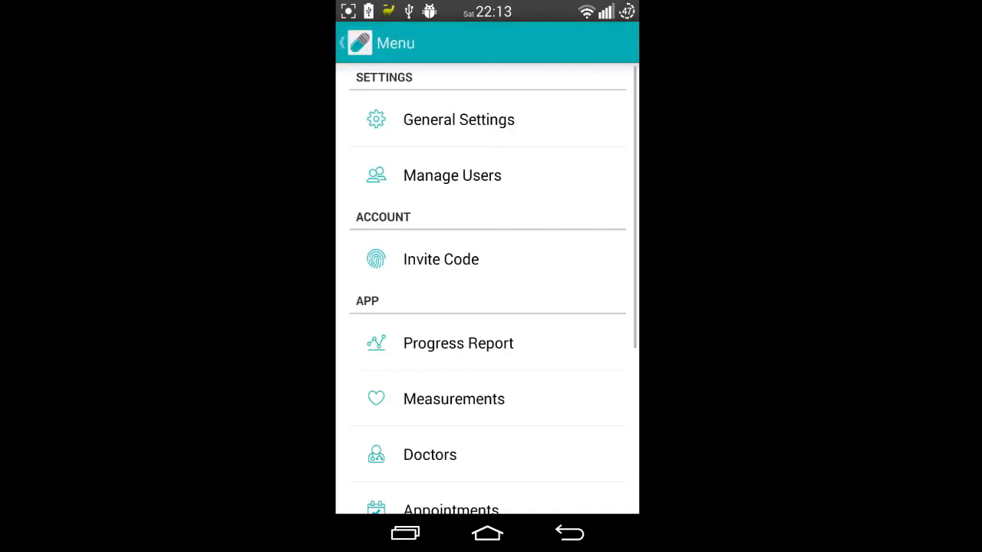
pyautogui.click(459, 119)
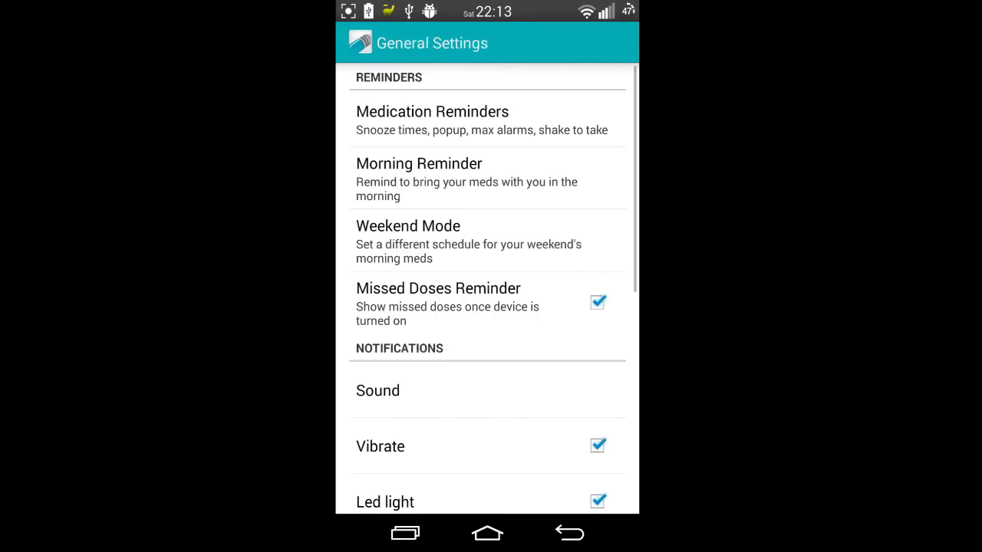
pyautogui.click(432, 111)
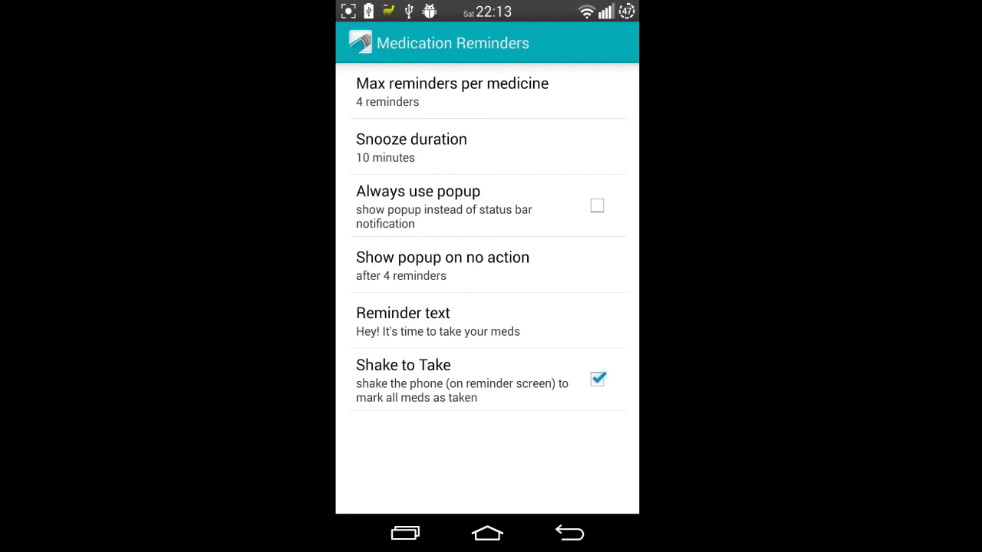
pyautogui.click(569, 533)
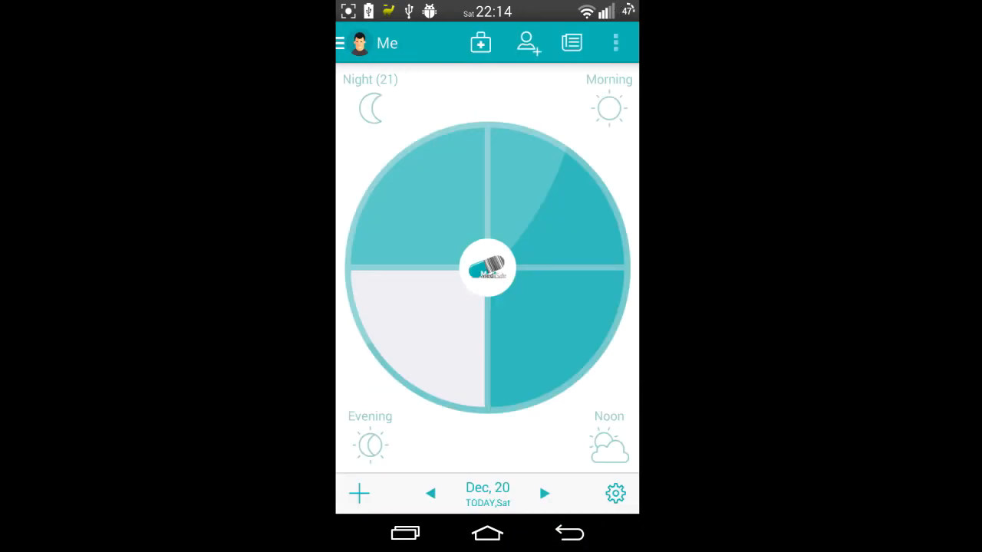
# Make Xmas the active profile from the drawer dropdown and open the overflow Menu.
pyautogui.click(387, 42)
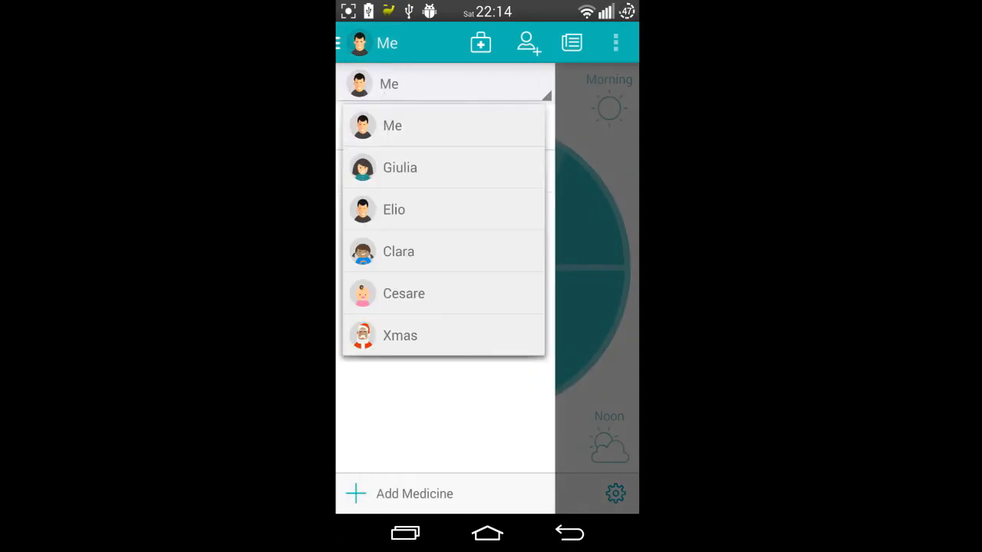
pyautogui.click(400, 335)
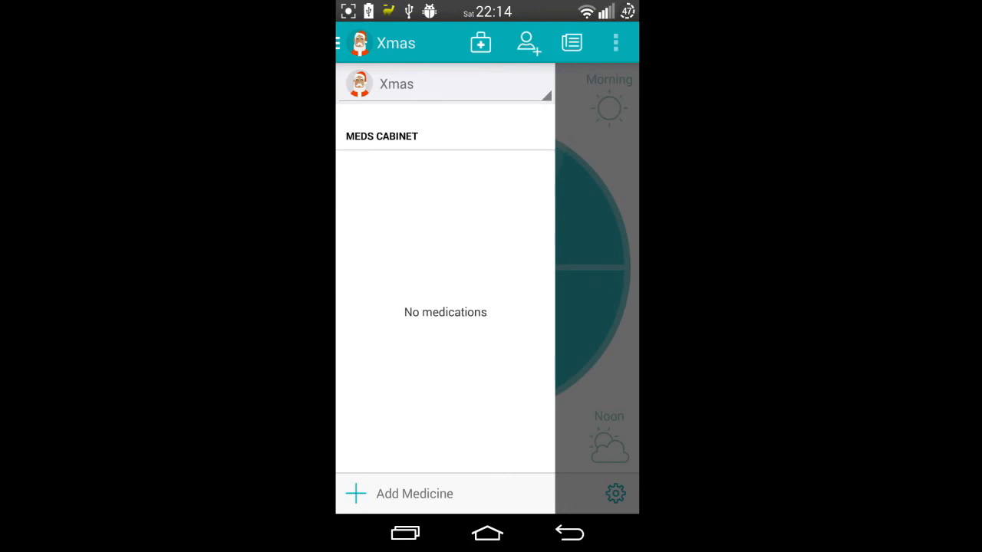
pyautogui.click(615, 42)
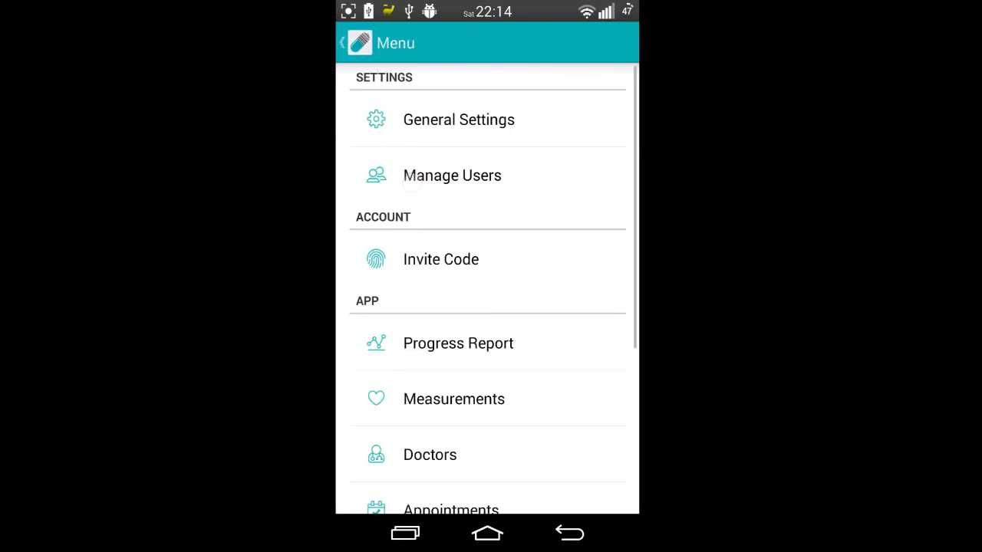
# Delete the Xmas profile from Manage Users, leaving Me, Giulia, Elio, Clara and Cesare.
pyautogui.click(452, 175)
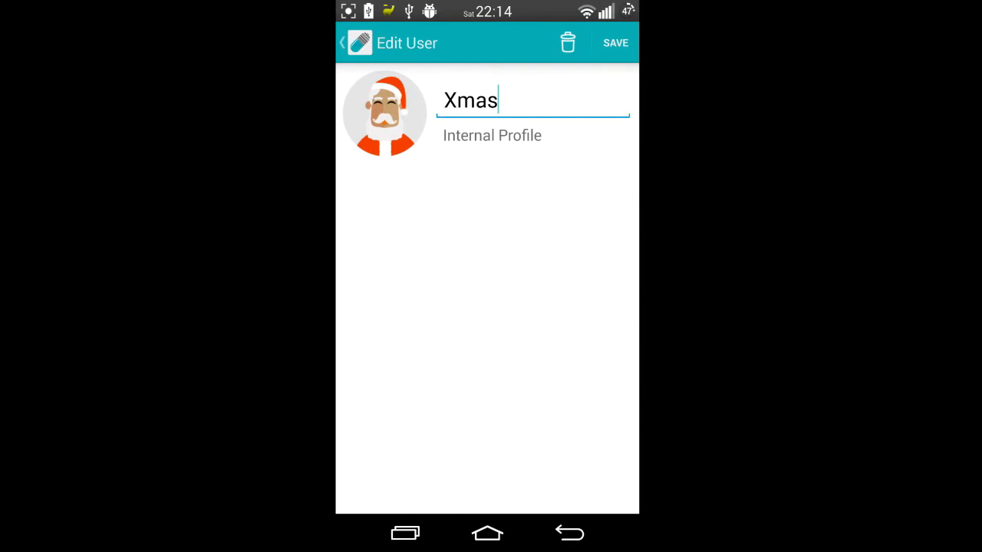
pyautogui.click(616, 42)
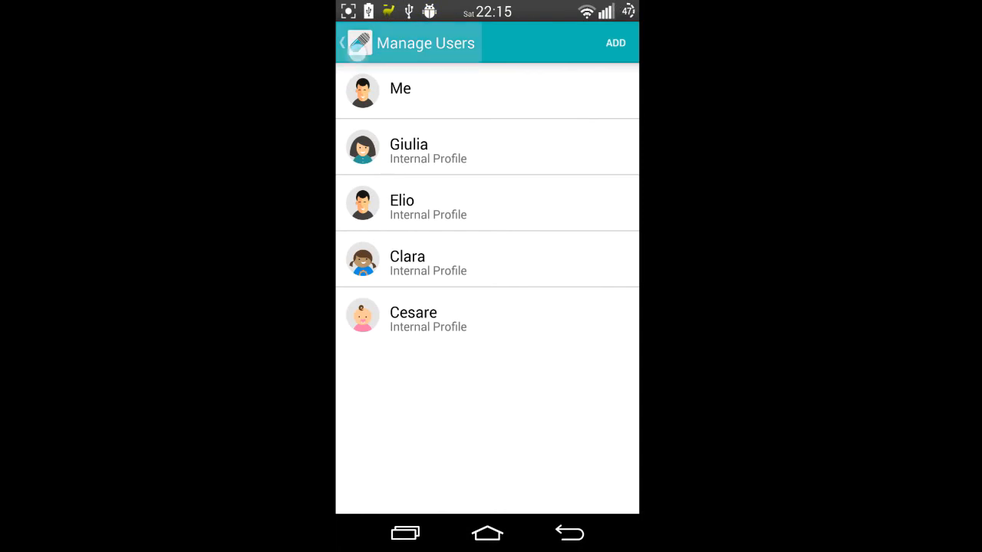
# Scroll through the main menu, recheck the five users in Manage Users, then return to Menu.
pyautogui.click(342, 43)
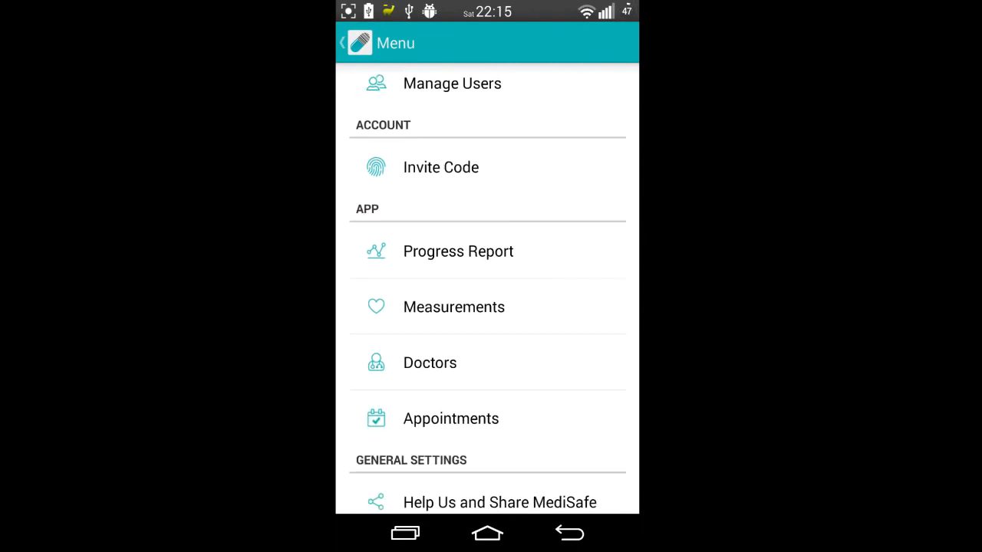
pyautogui.scroll(-3)
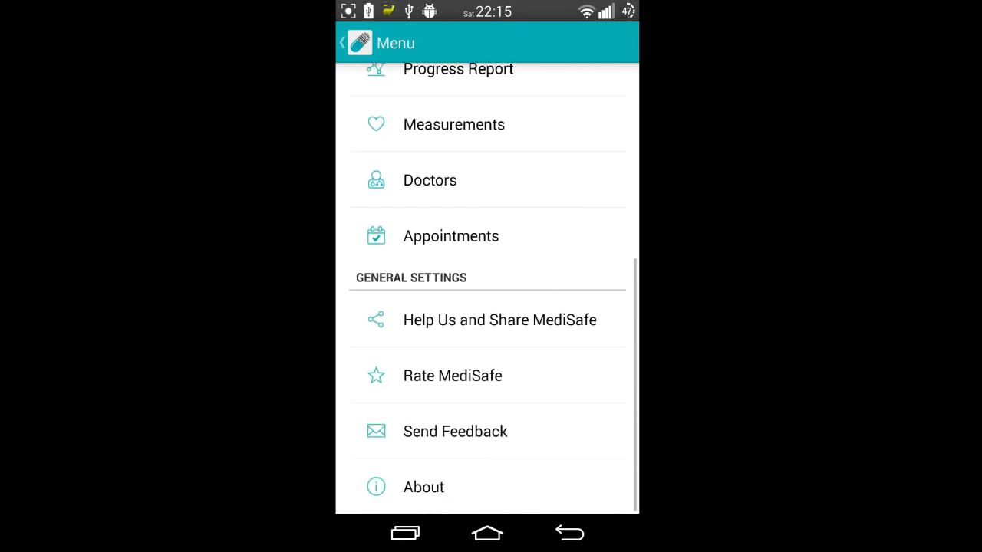
pyautogui.scroll(-3)
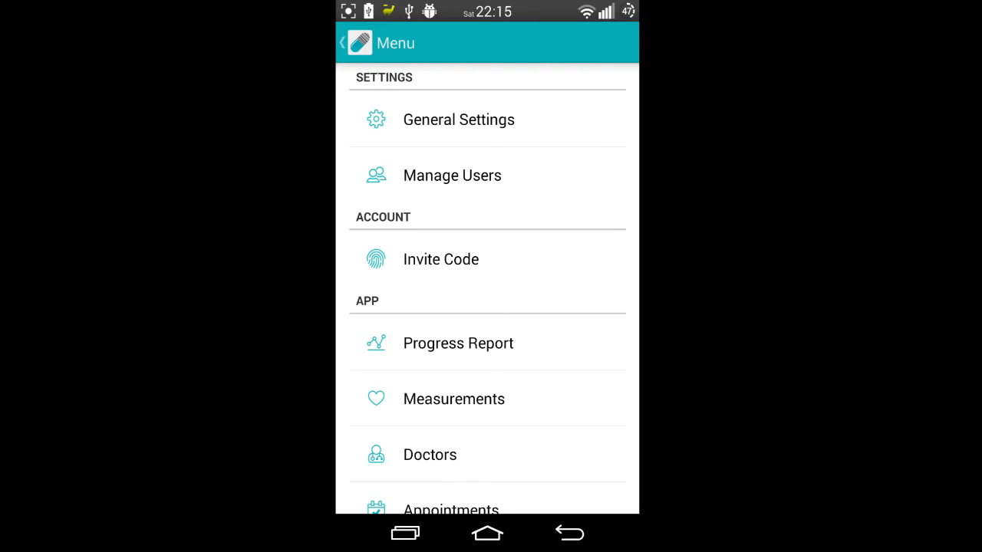
pyautogui.click(451, 175)
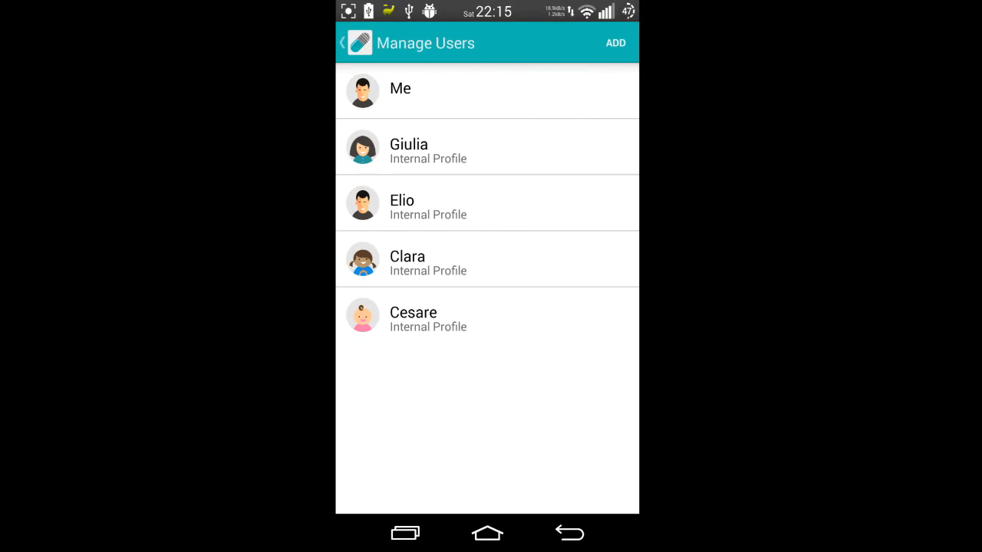
pyautogui.click(344, 43)
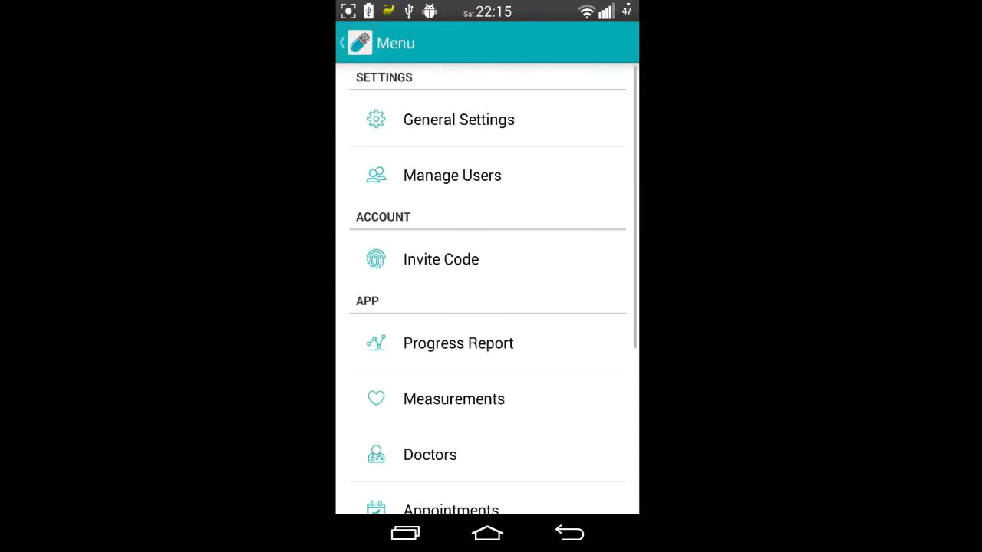